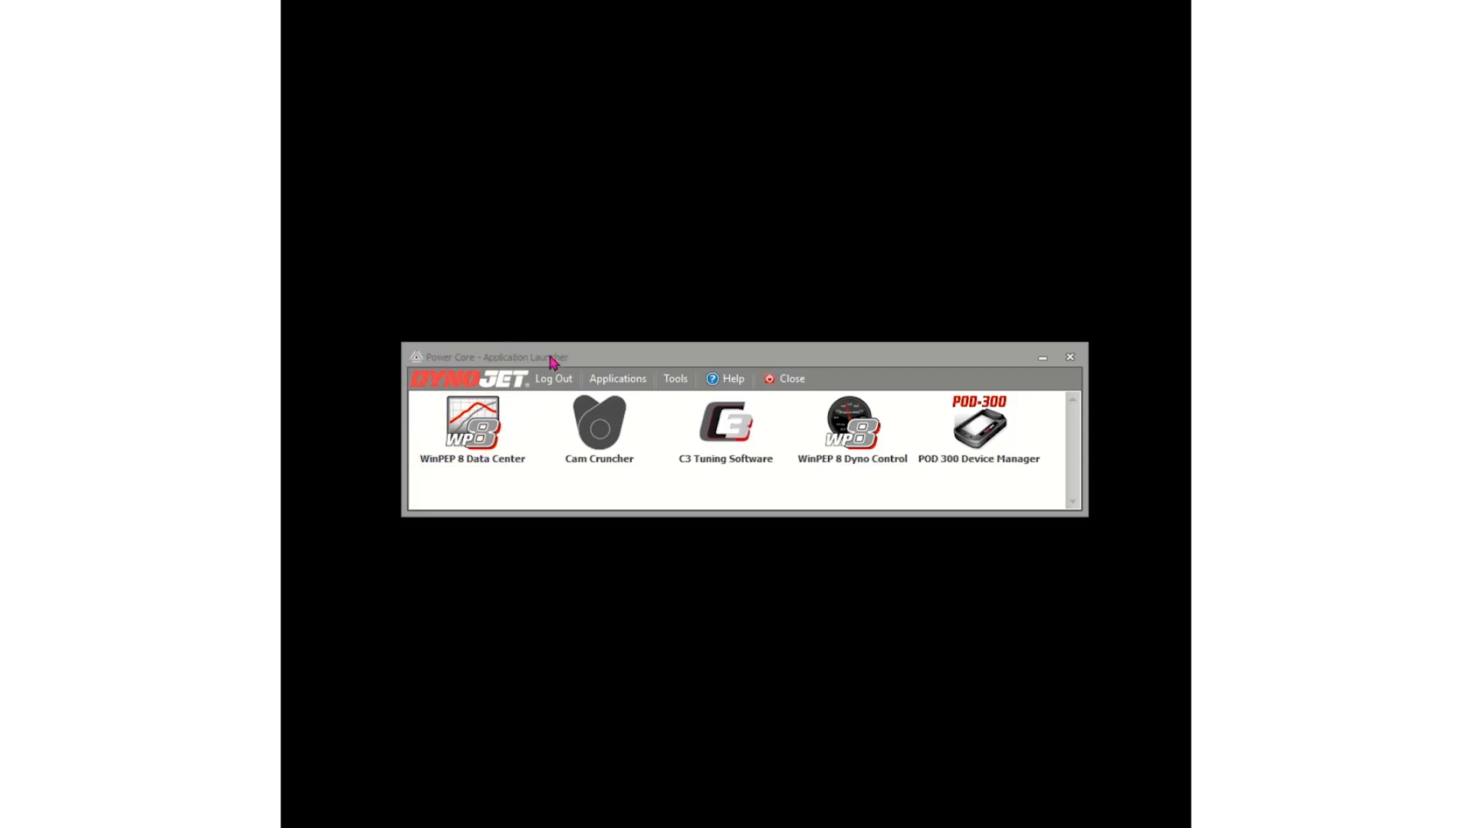
Launch C3 and refresh Power Vision Licensing, showing 3 available tokens
double_click(724, 423)
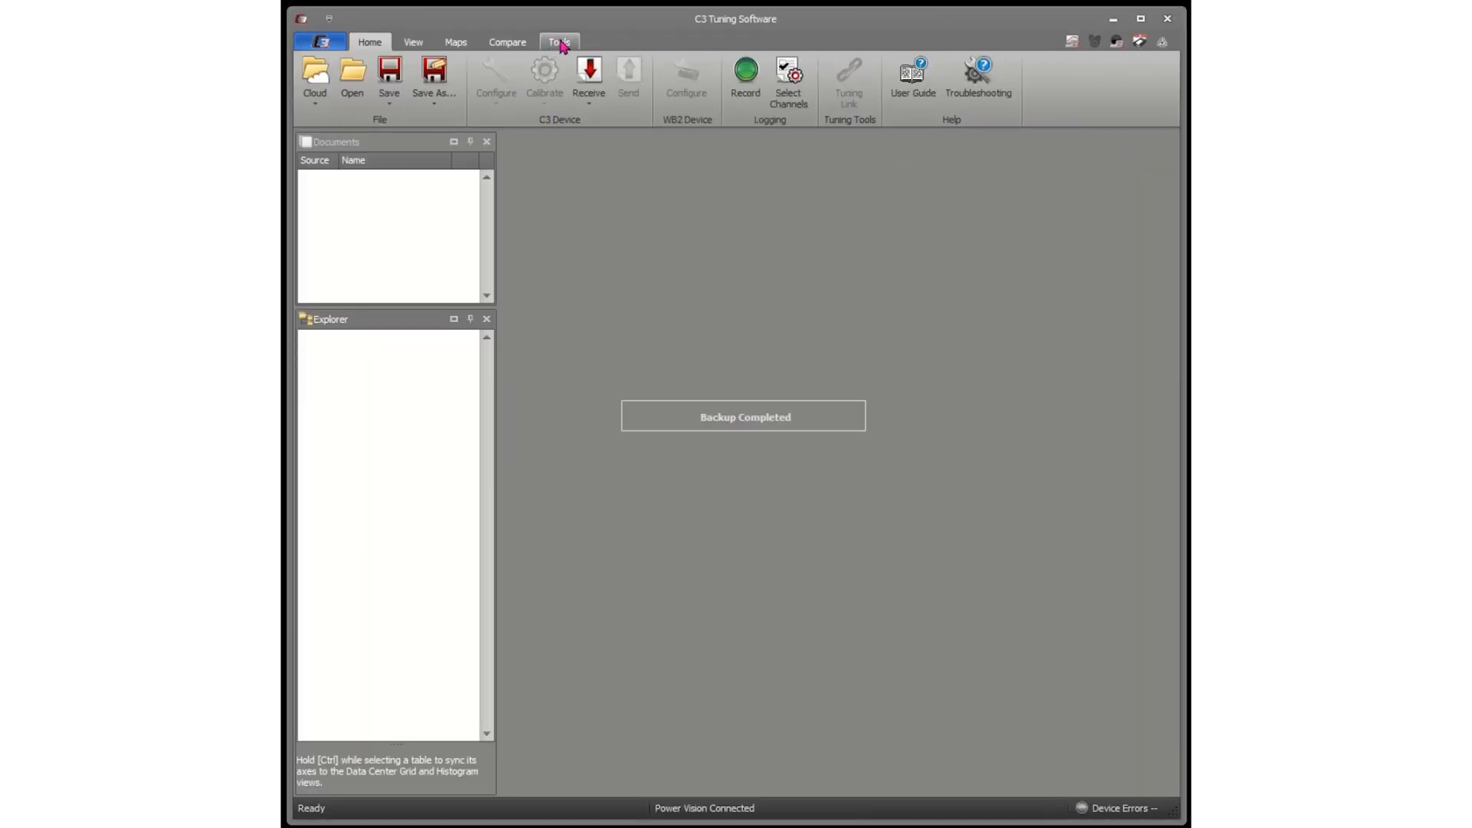
click(558, 42)
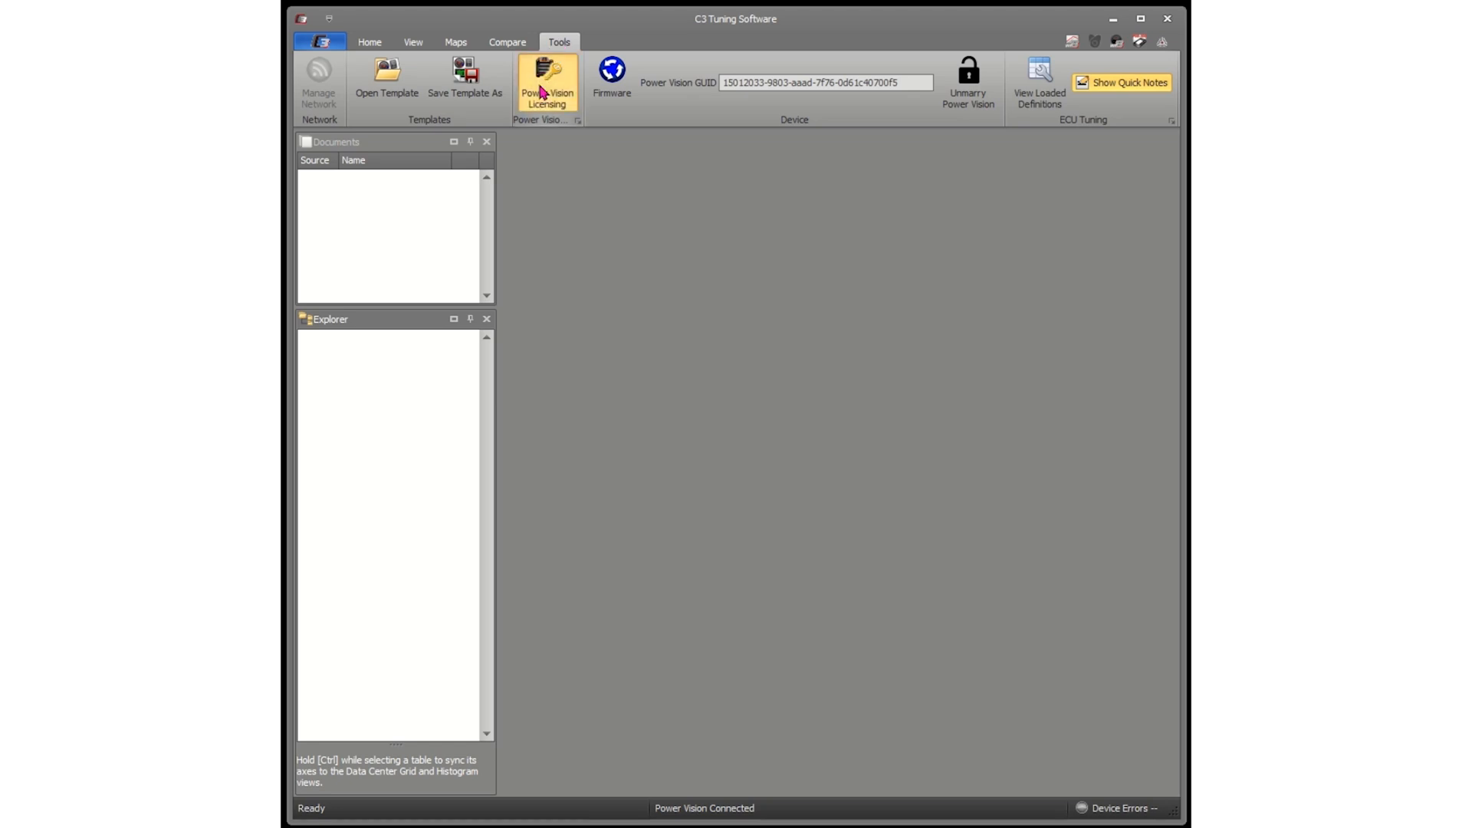
click(547, 82)
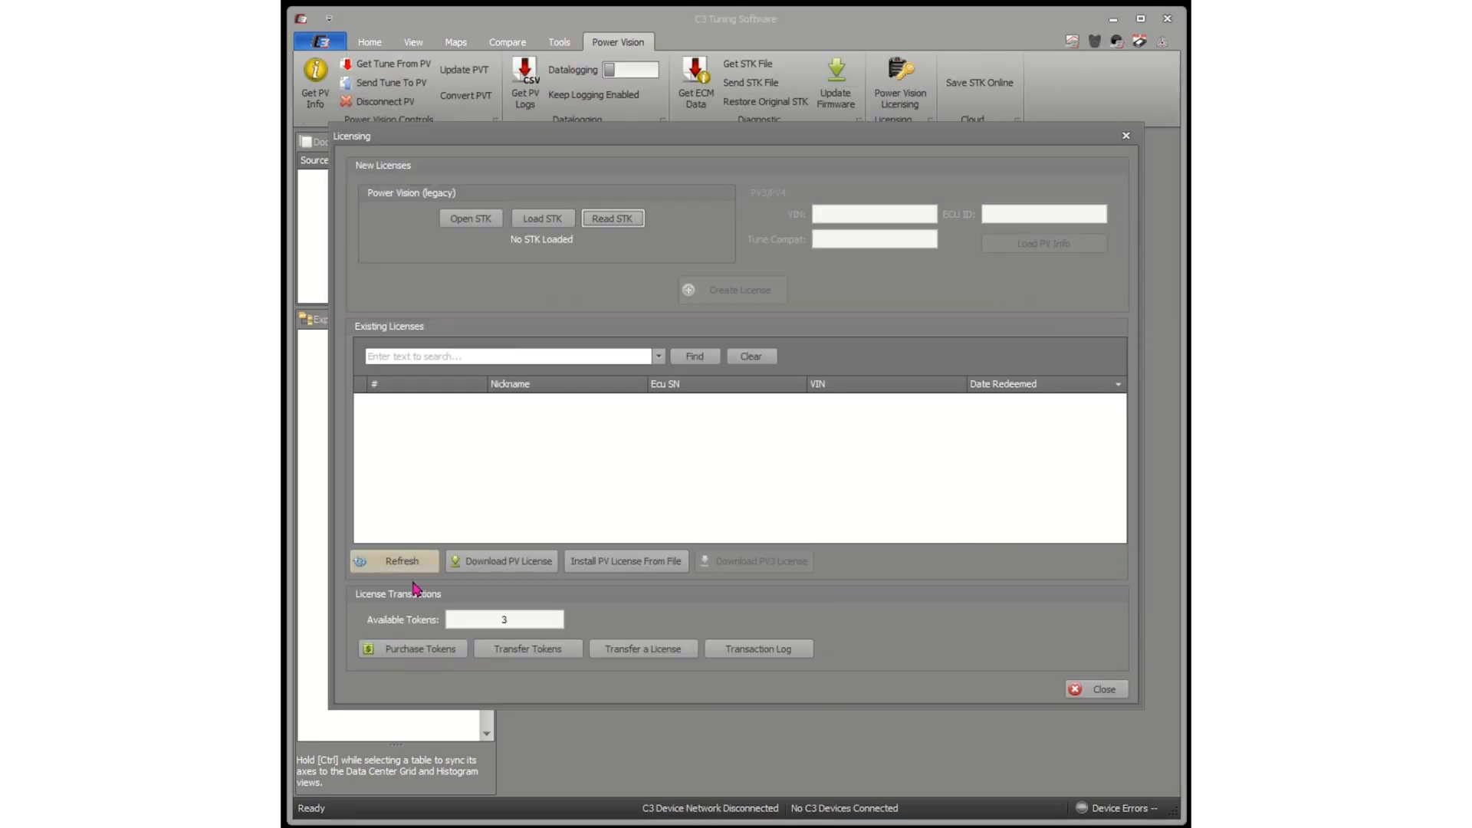
click(394, 561)
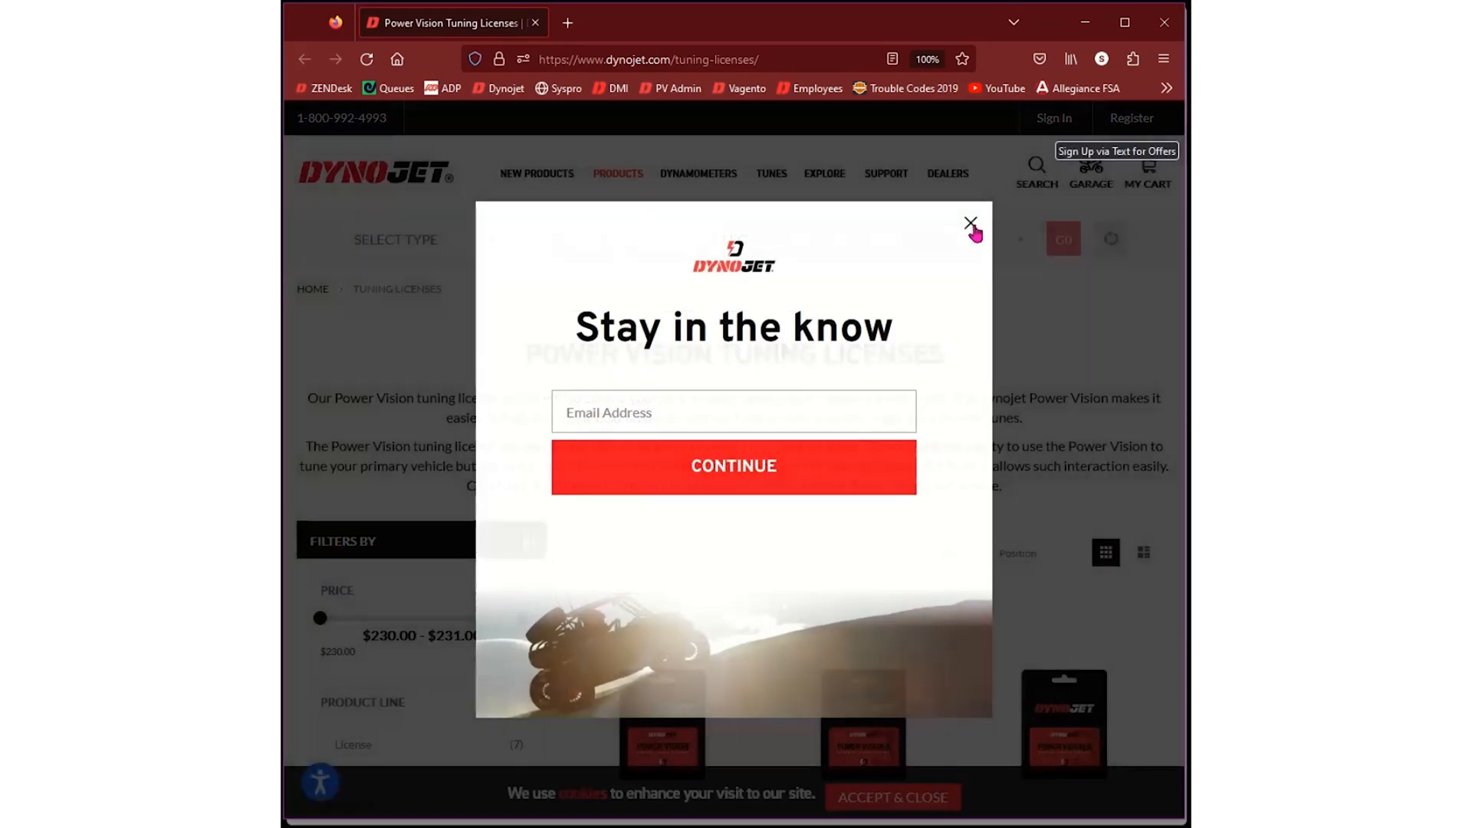
Dismiss the 'Stay in the know' popup and log in to the Dynojet account
click(970, 225)
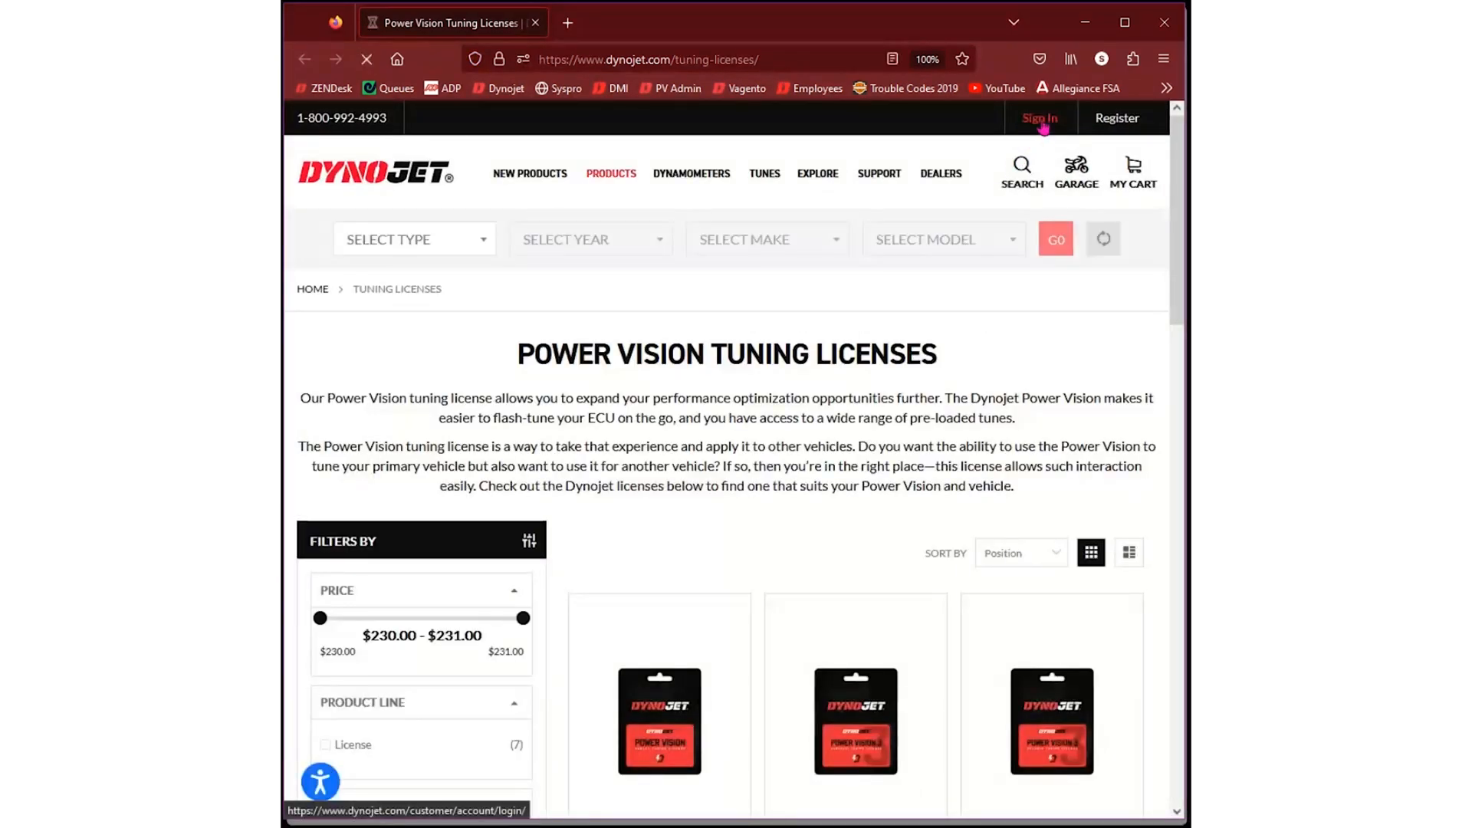
click(1040, 117)
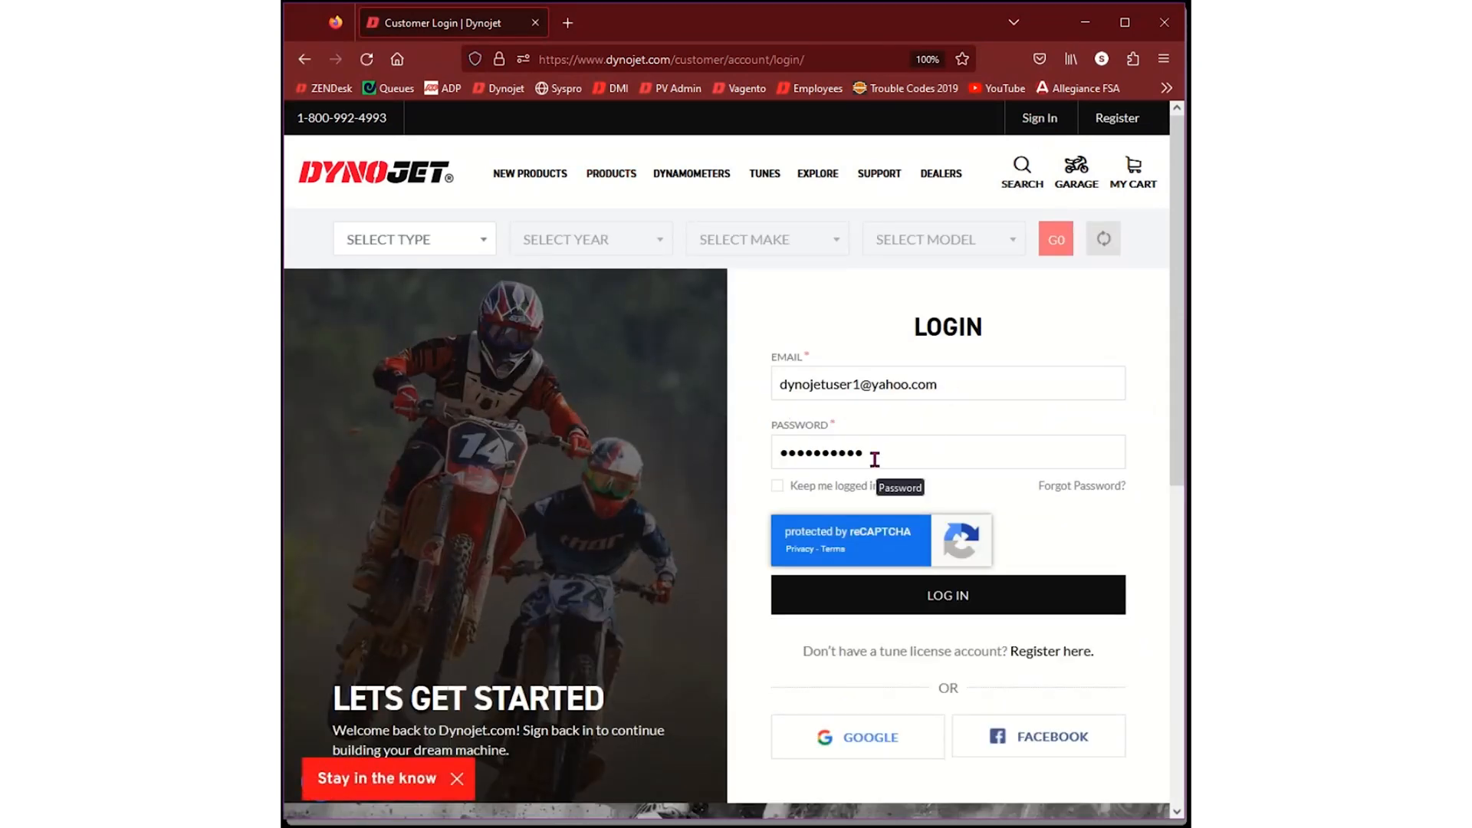
mouse_move(1048, 651)
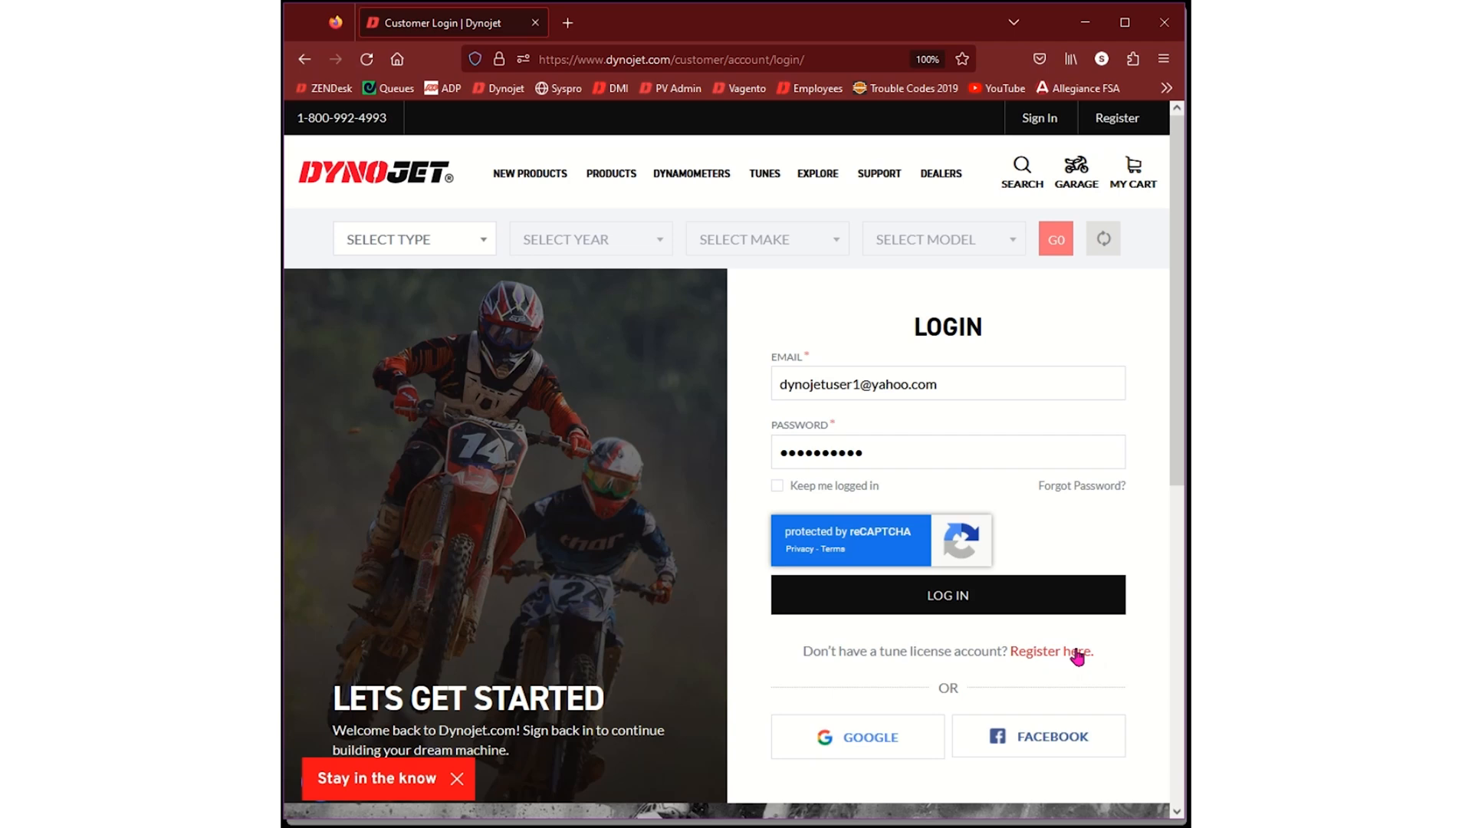
click(946, 594)
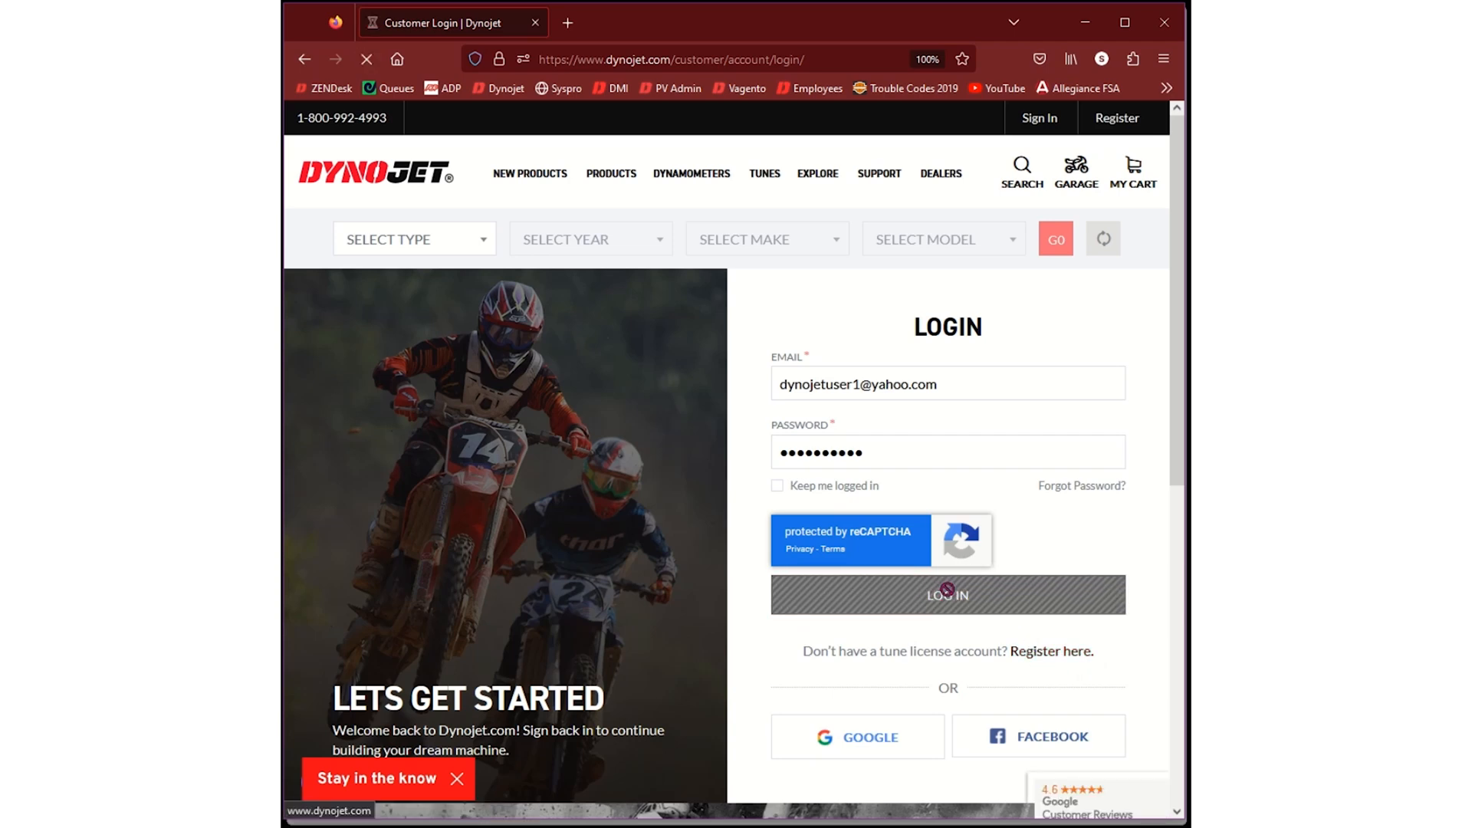
Finish signing in and go to the account's Tune Licenses page
click(946, 594)
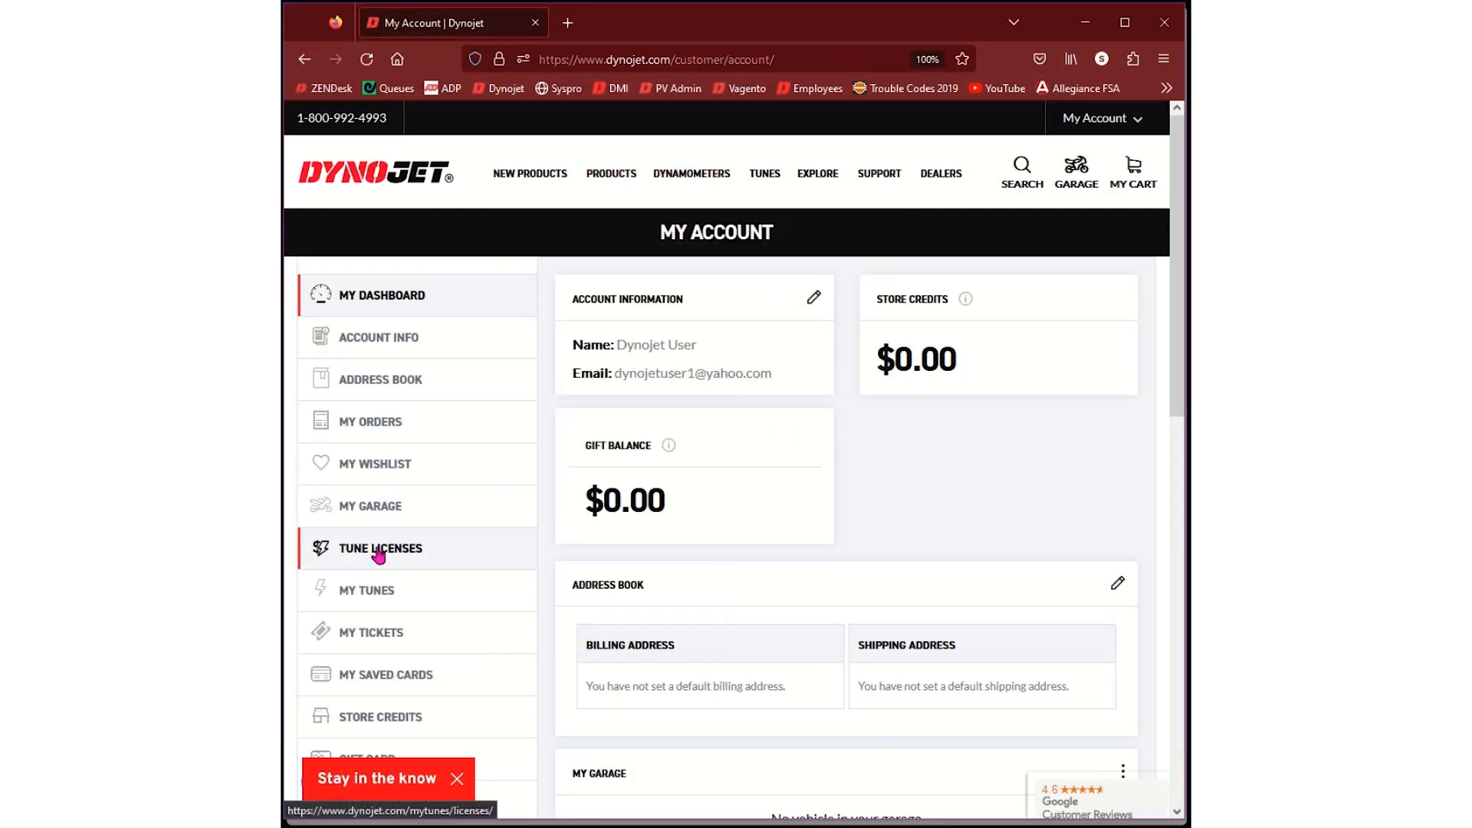
click(380, 548)
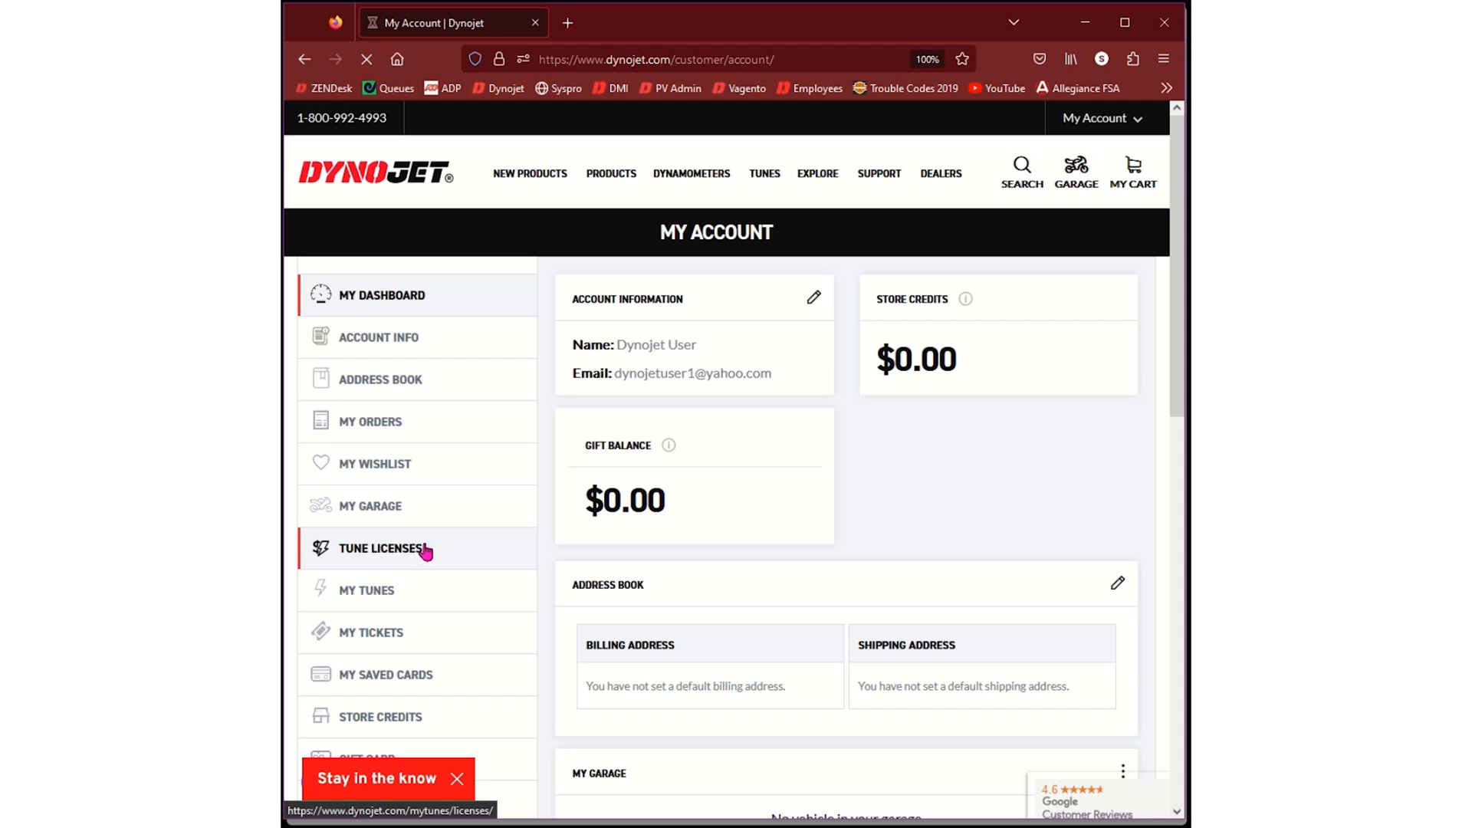
click(380, 549)
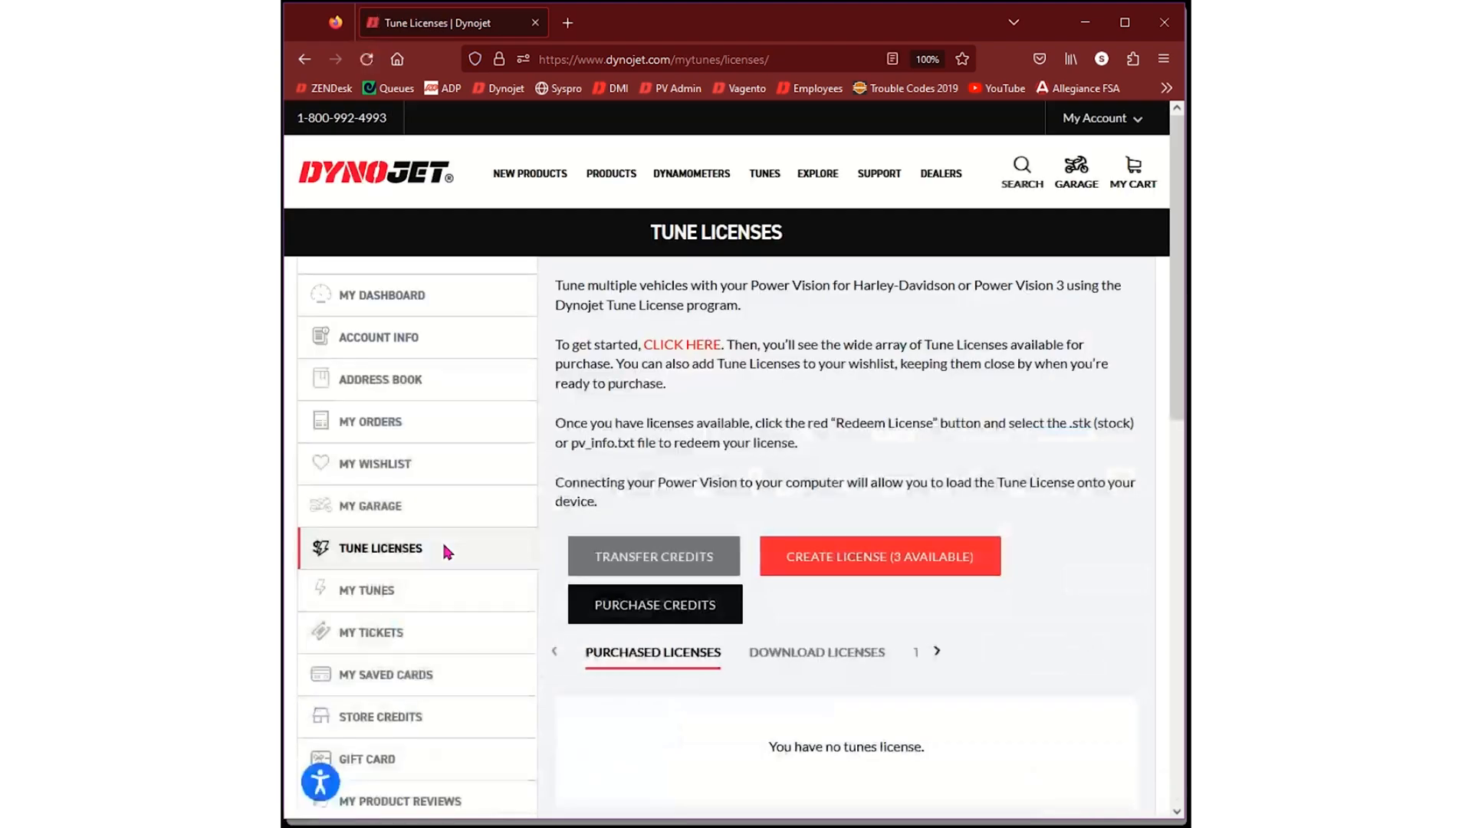
mouse_move(654, 604)
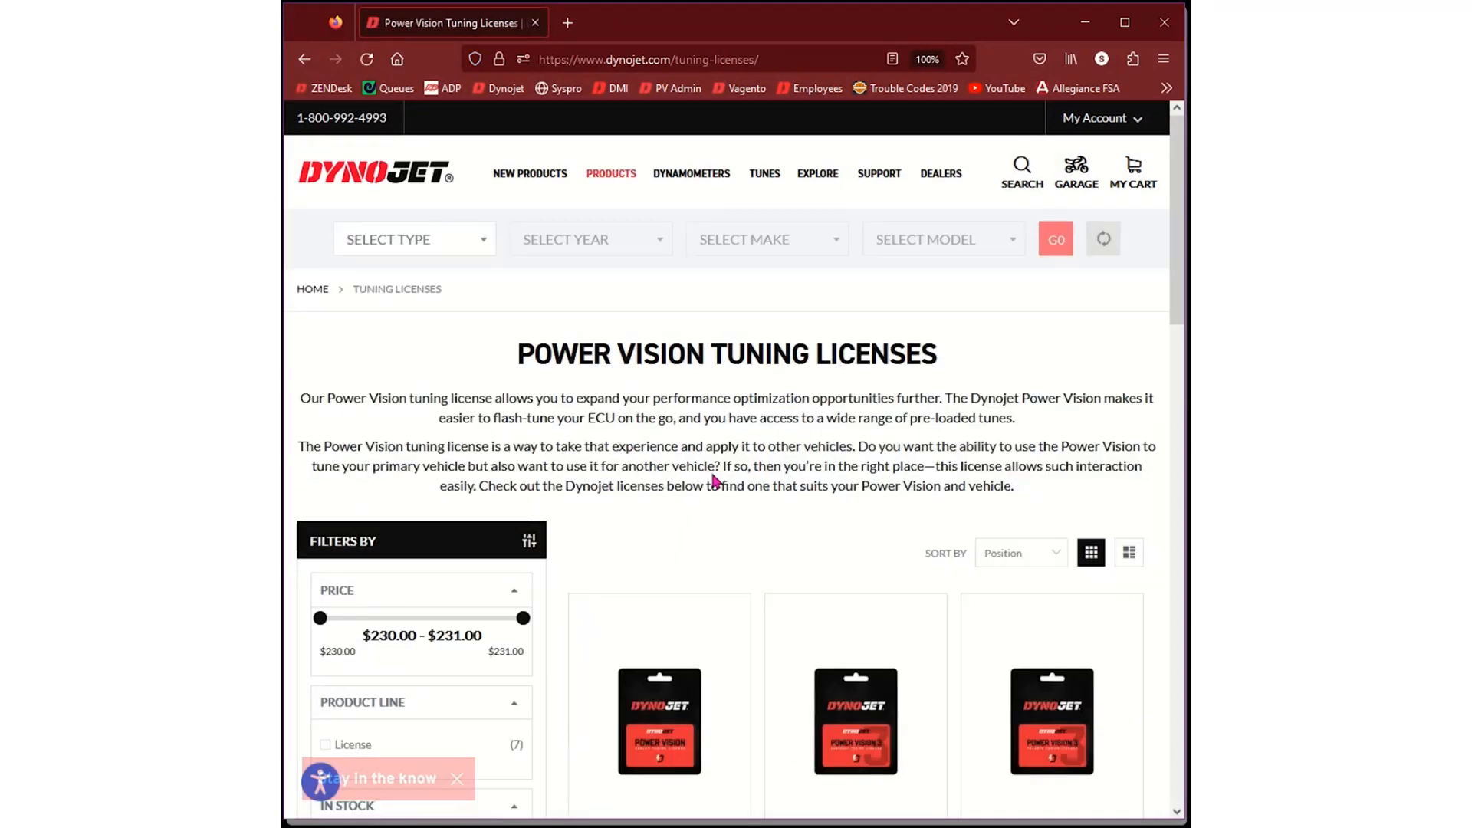
Add one Harley-Davidson Power Vision tuning license (1 Pack, $230.99) to the cart and check out
scroll(down, 3)
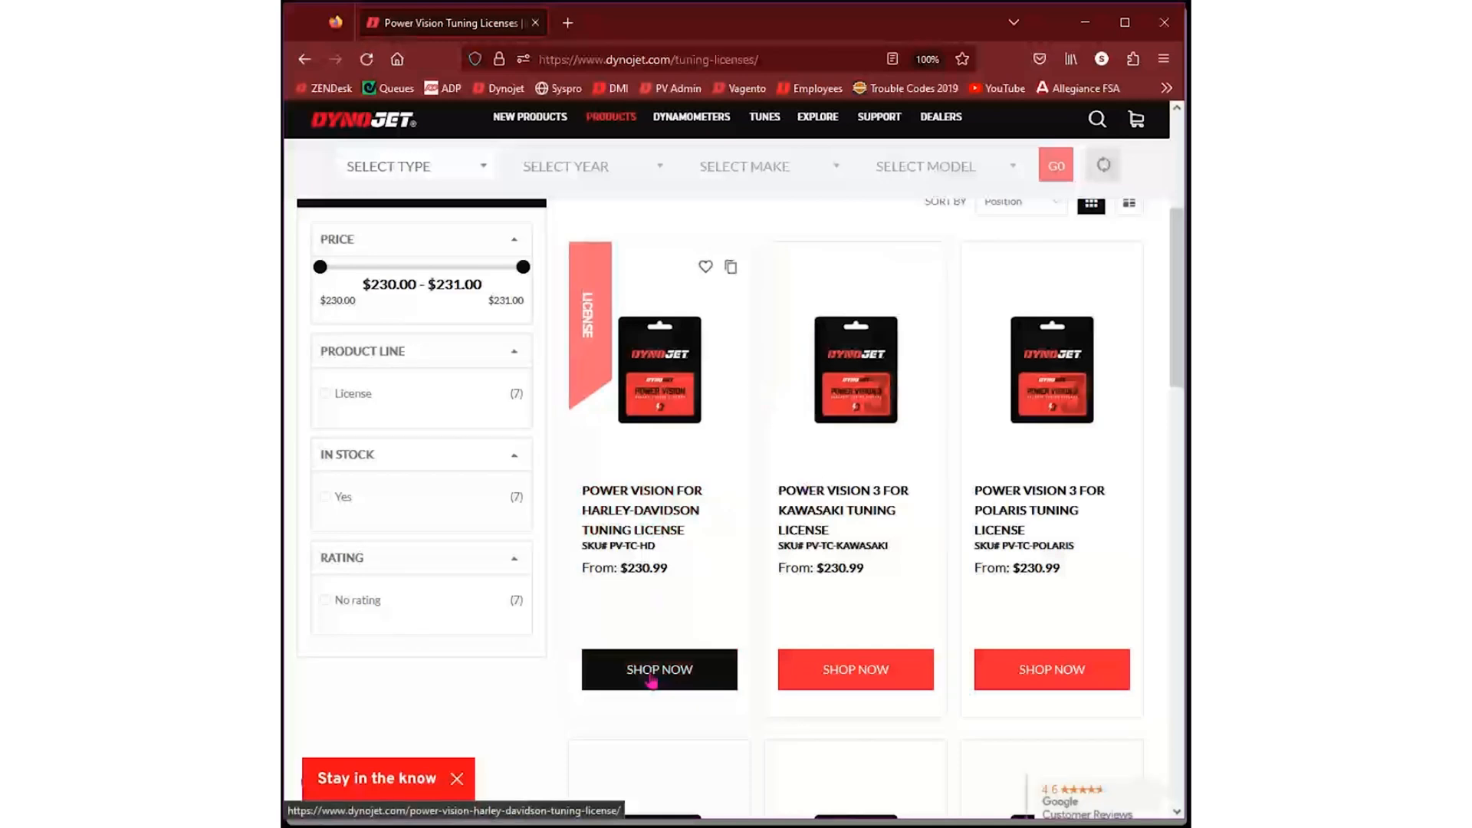
click(660, 669)
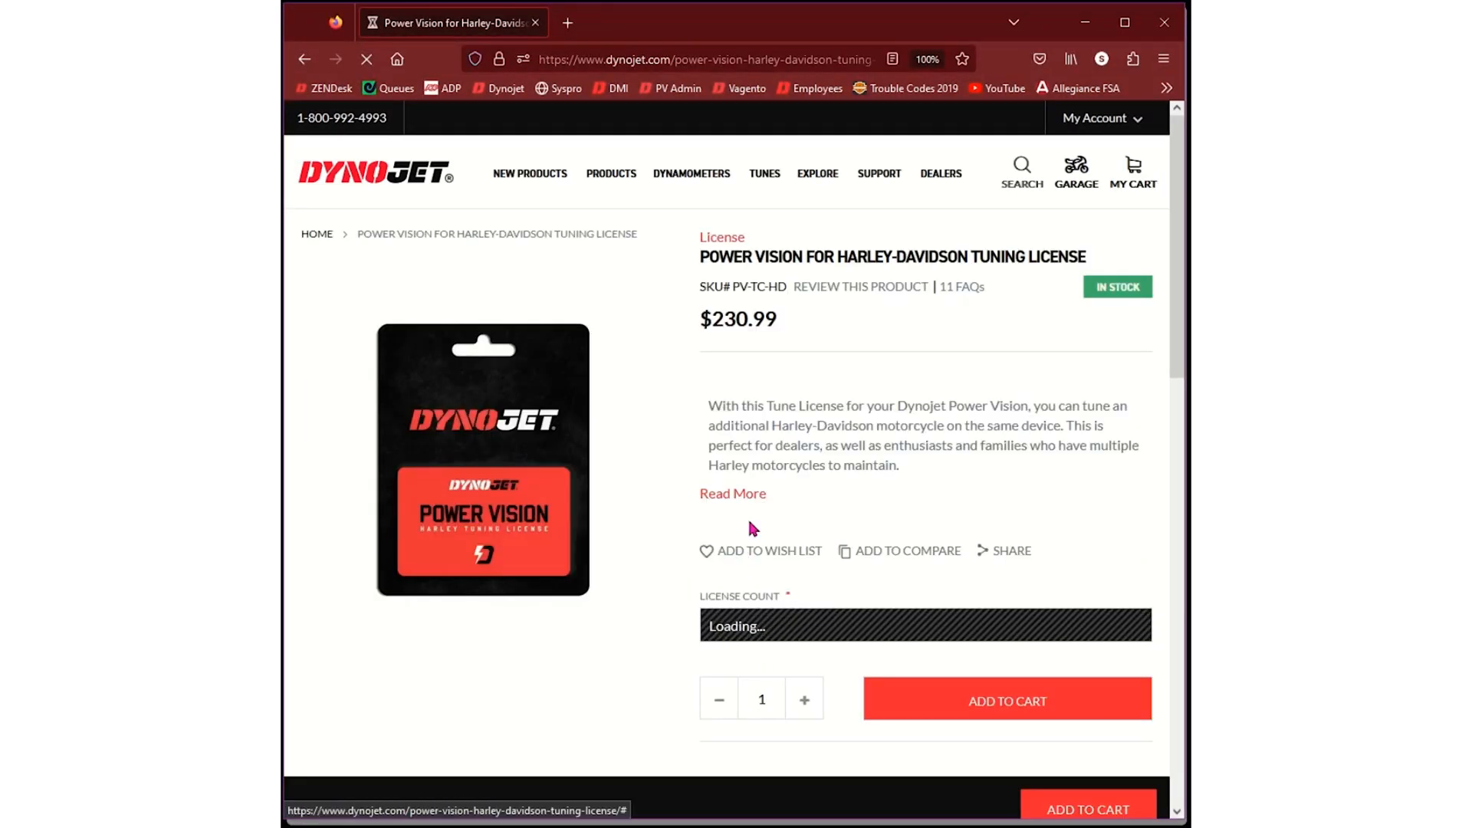
click(924, 625)
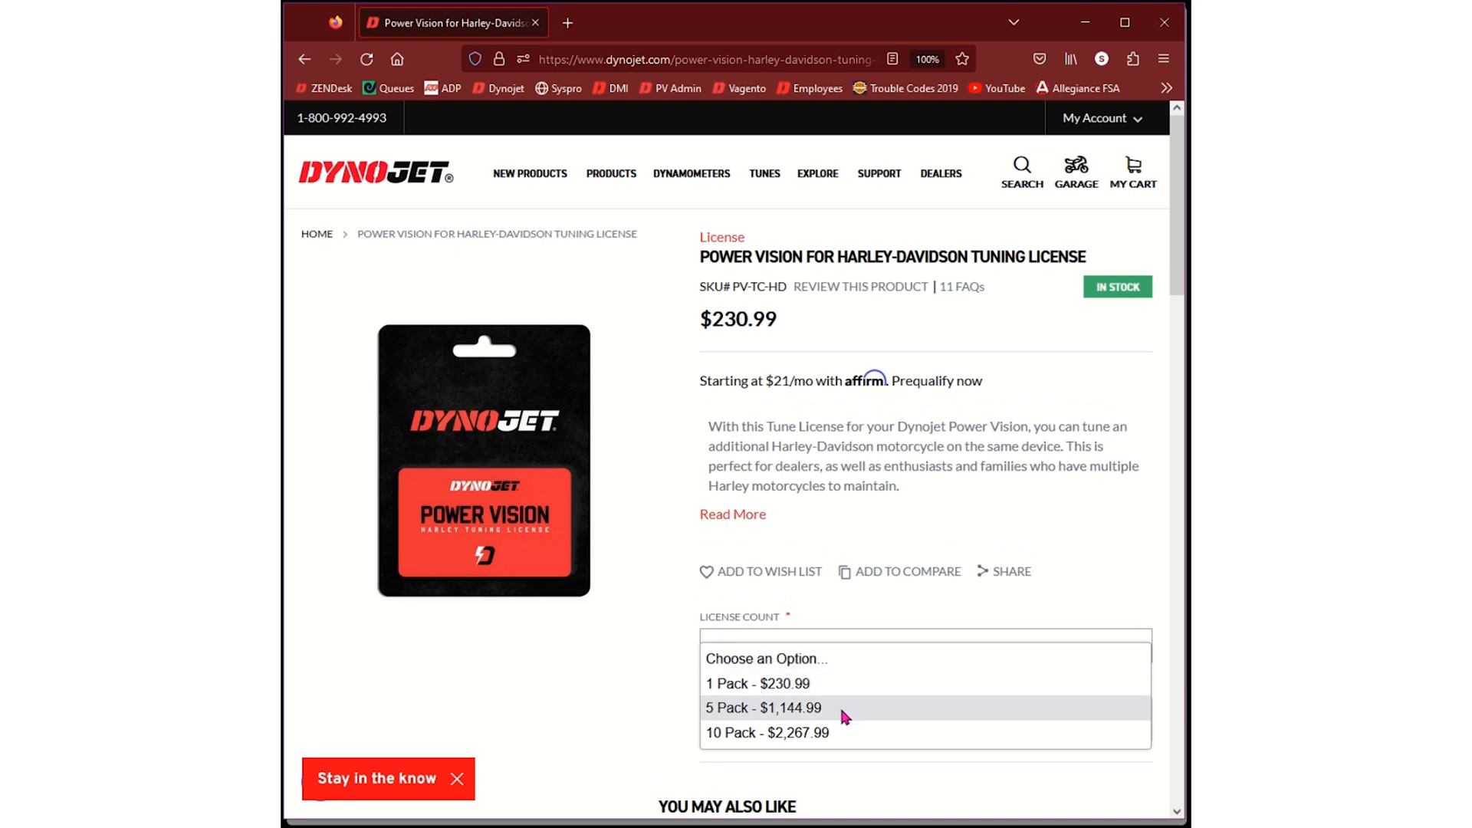
click(760, 682)
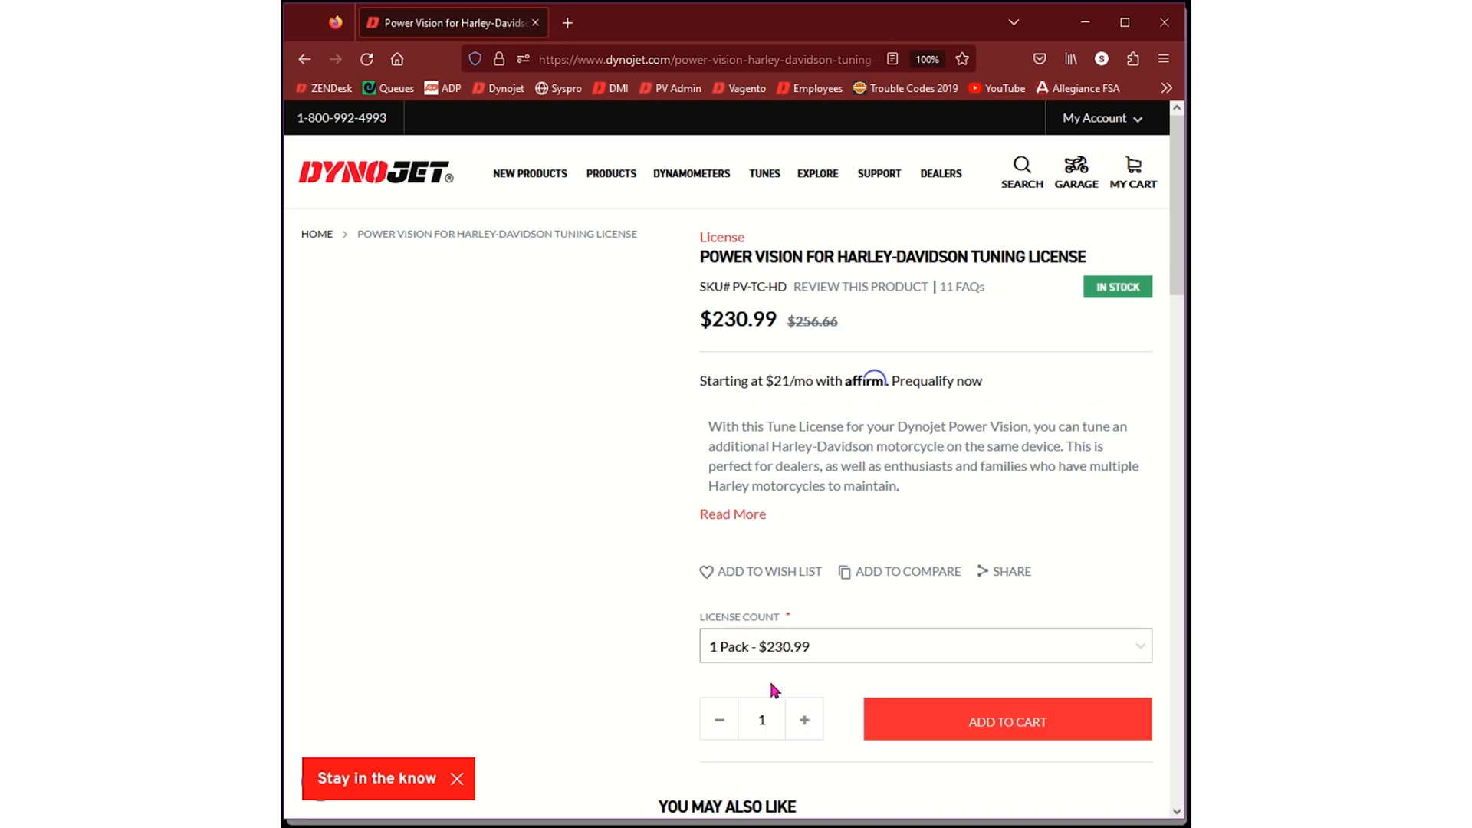
click(1005, 719)
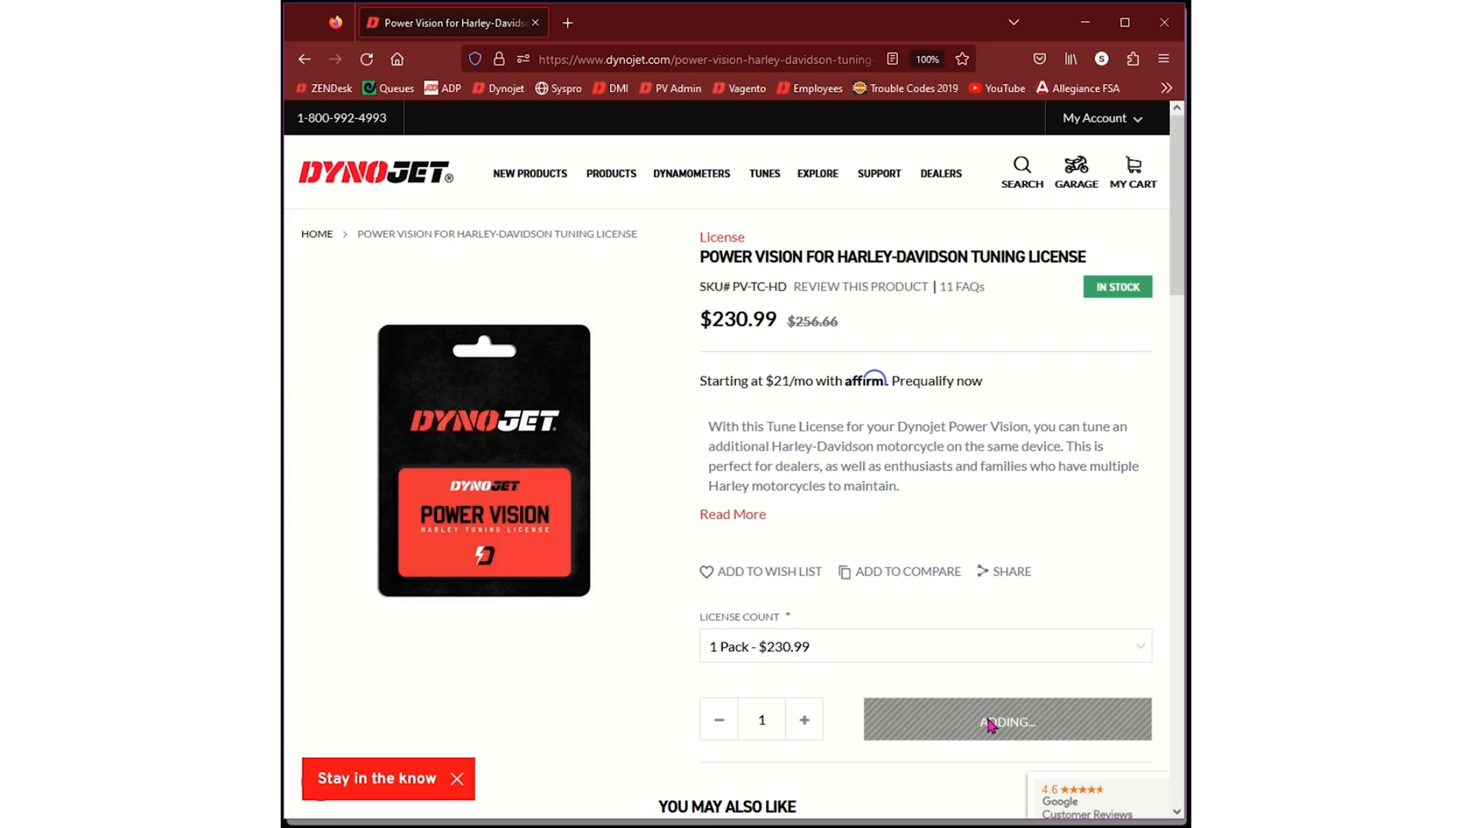
click(1005, 719)
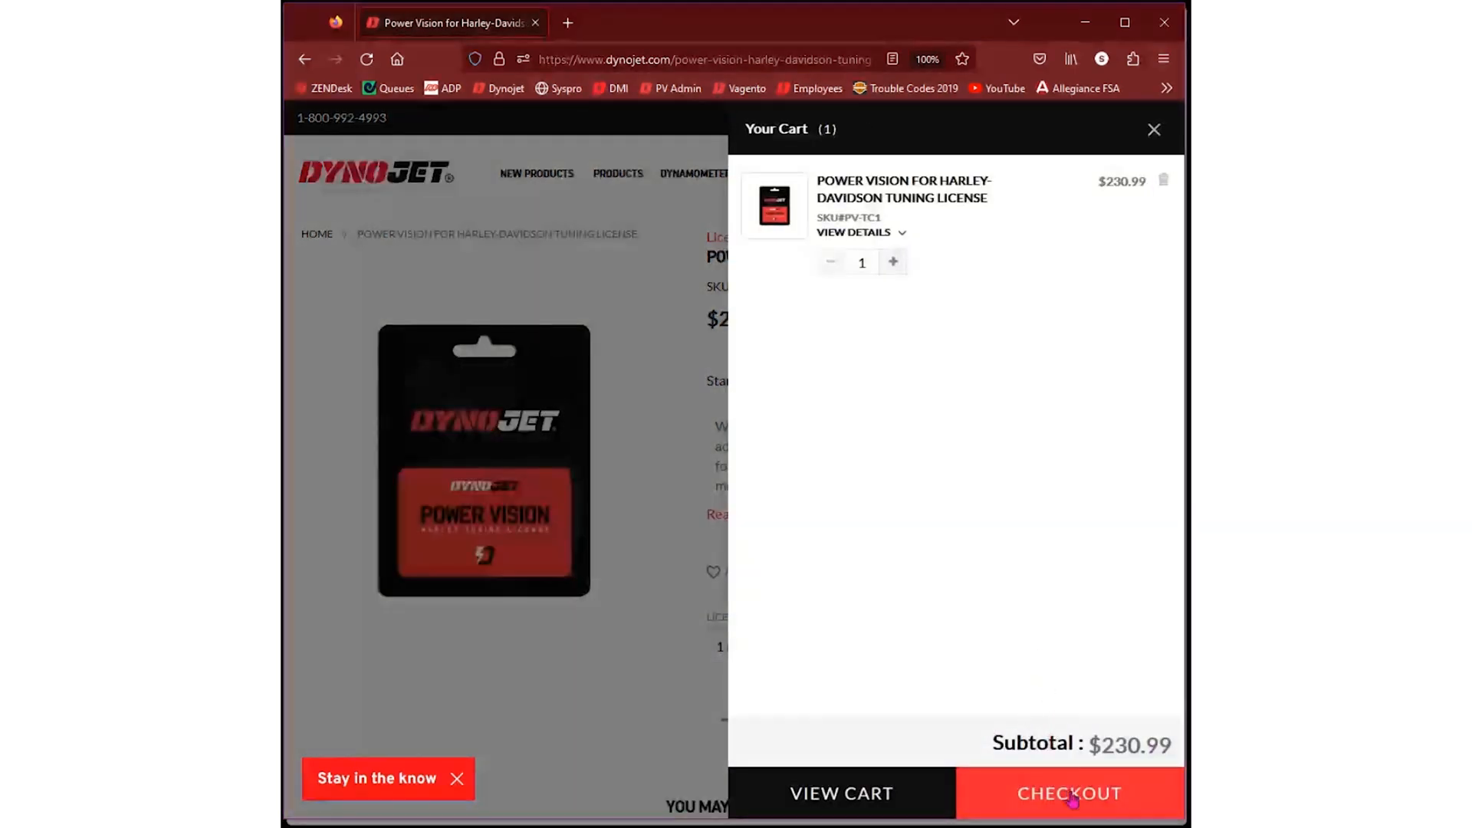
click(1067, 793)
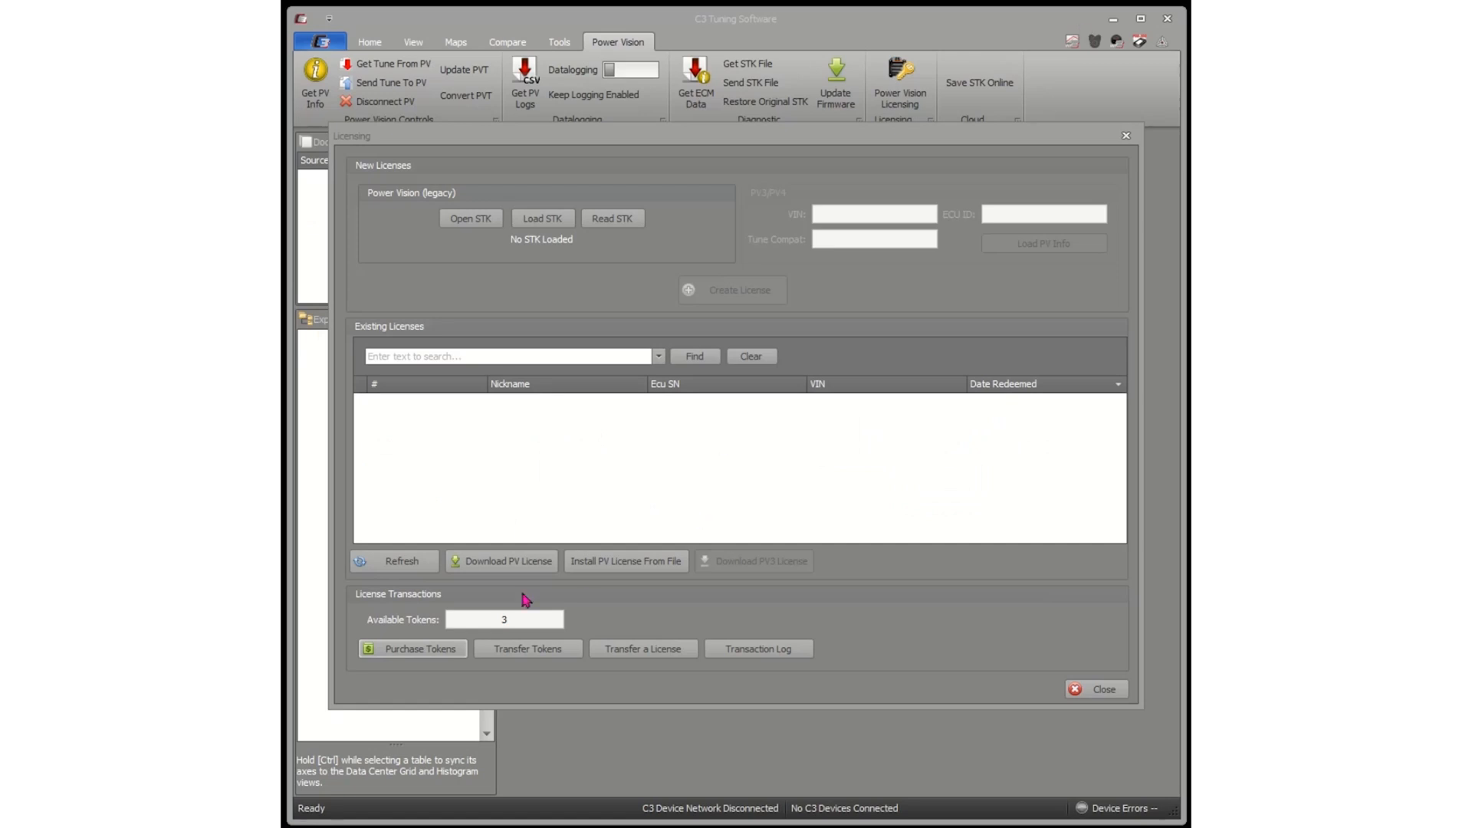
mouse_move(522, 628)
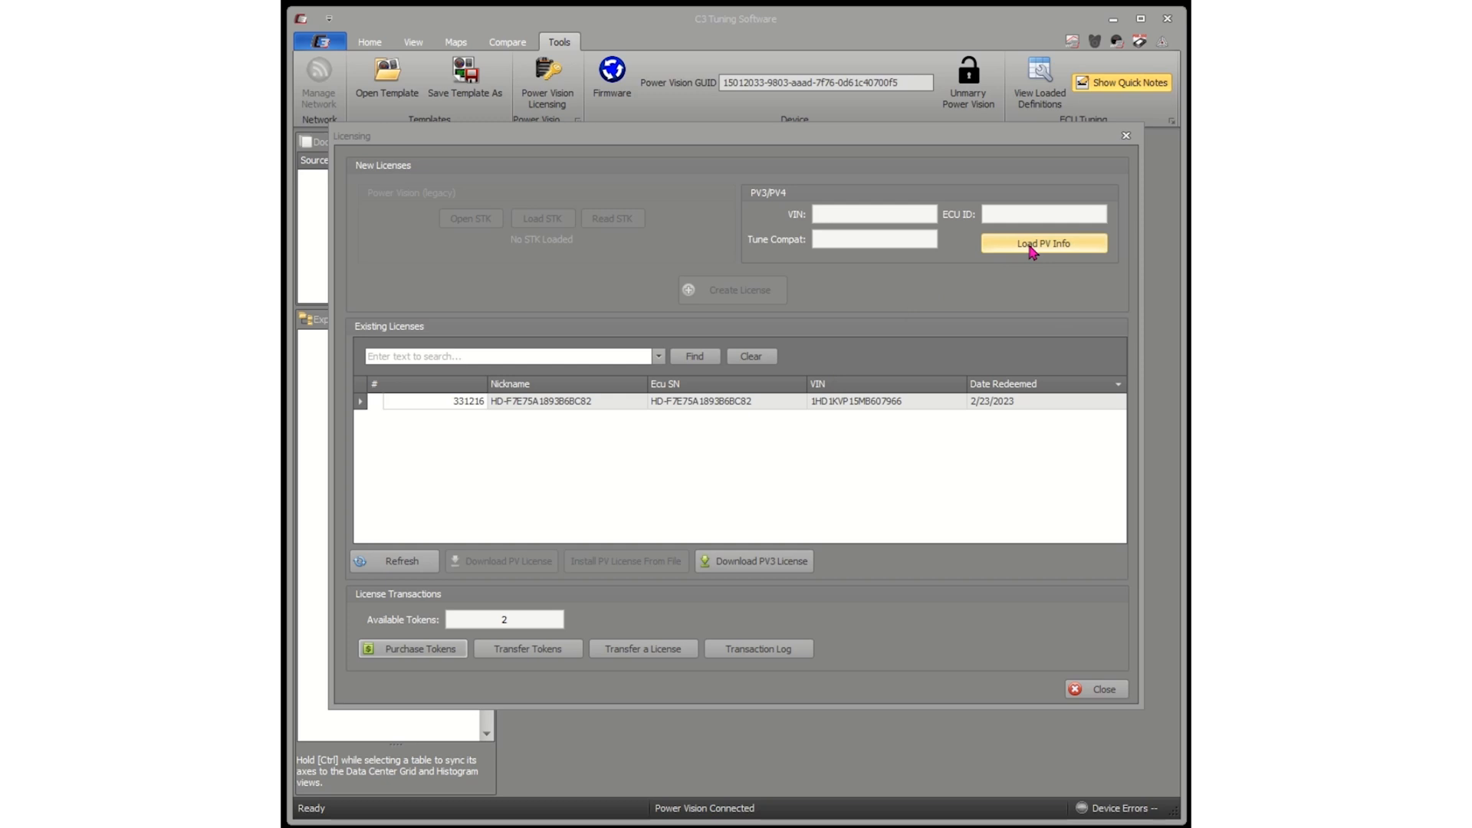
Load the Power Vision's VIN, ECU ID and tune compatibility under PV3/PV4
click(1042, 243)
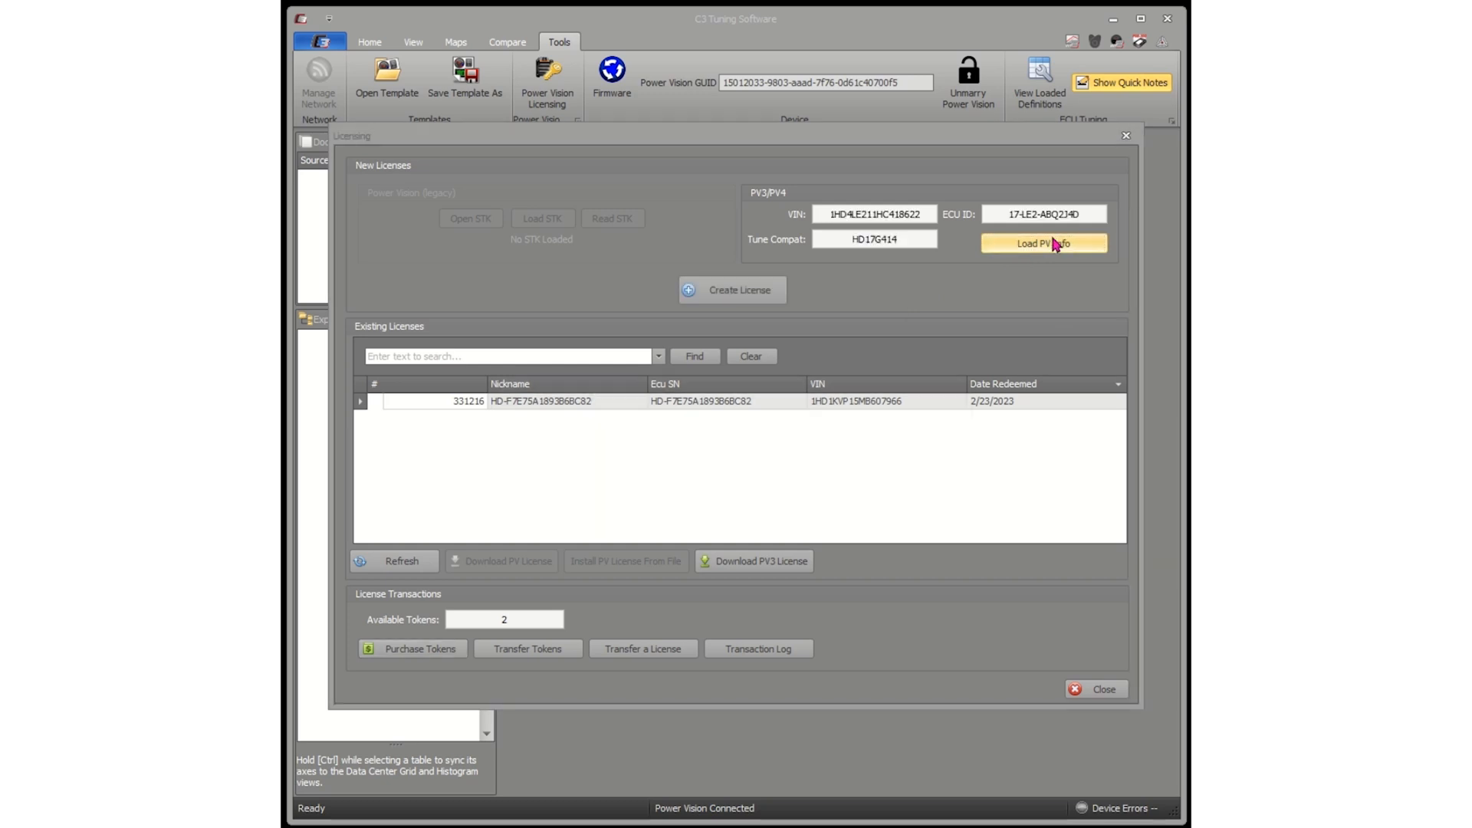
mouse_move(955, 243)
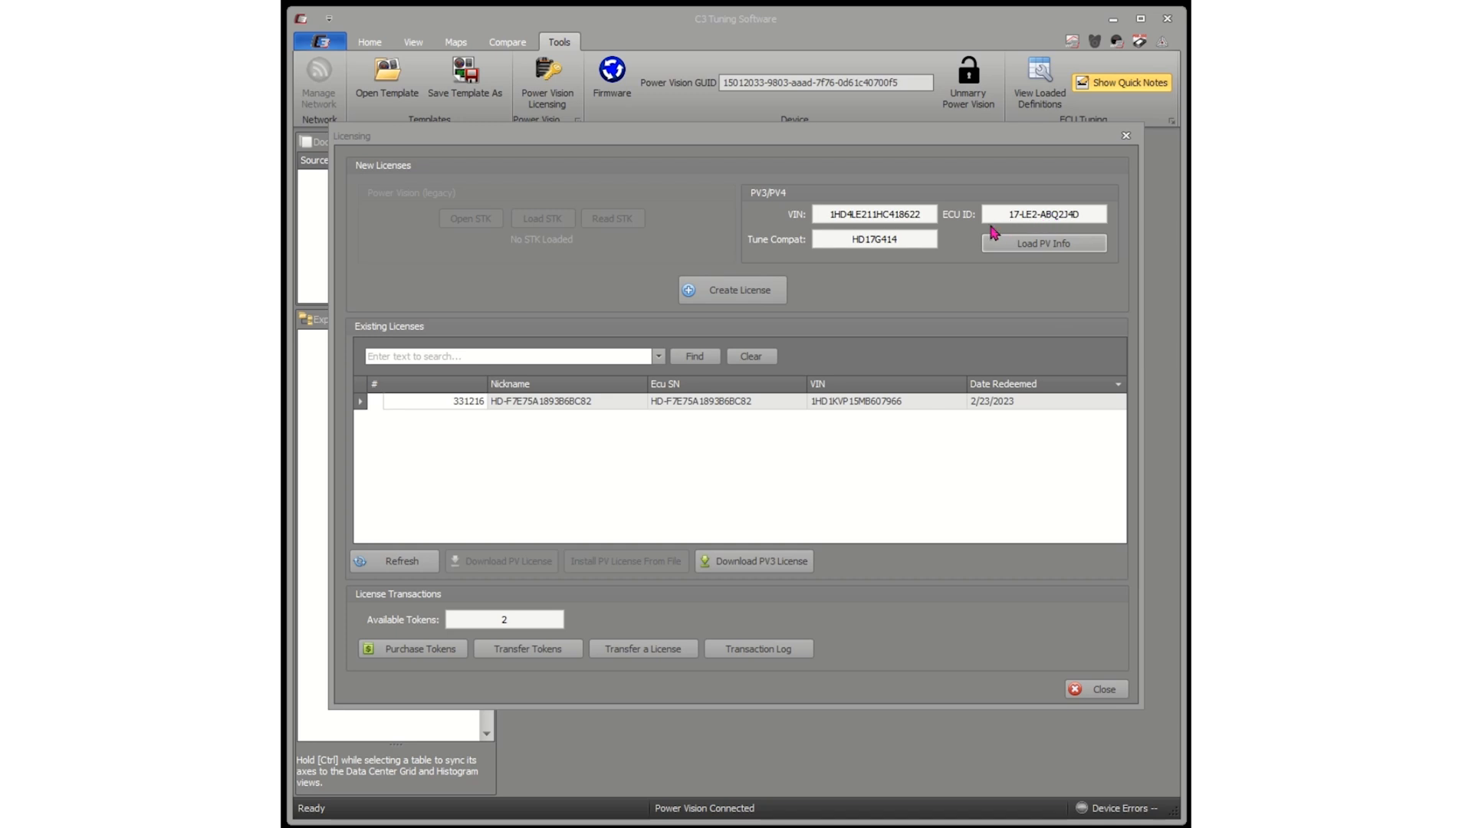
mouse_move(798, 286)
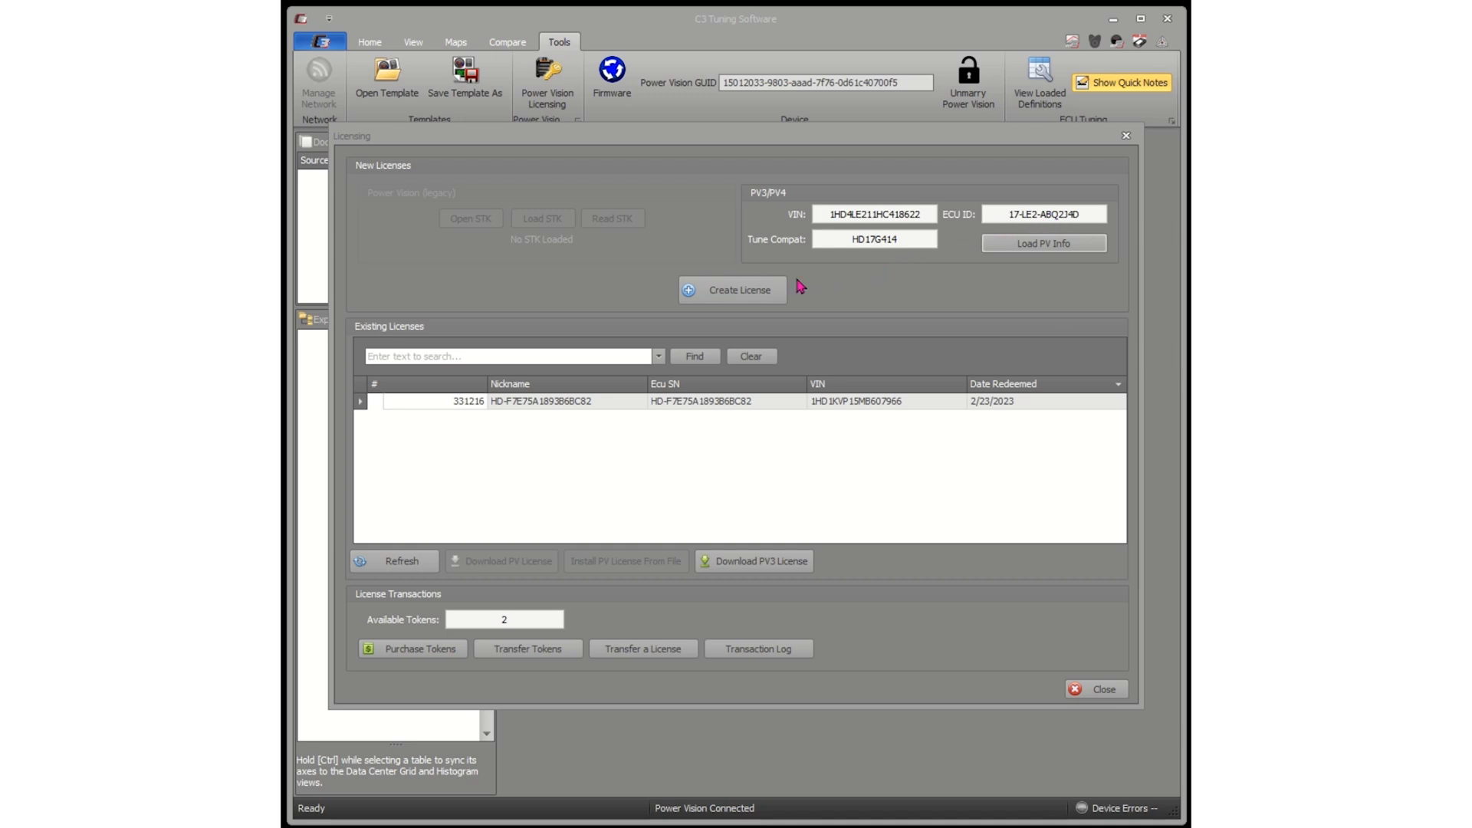
Request a new license for the loaded VIN and ECU ID
click(732, 289)
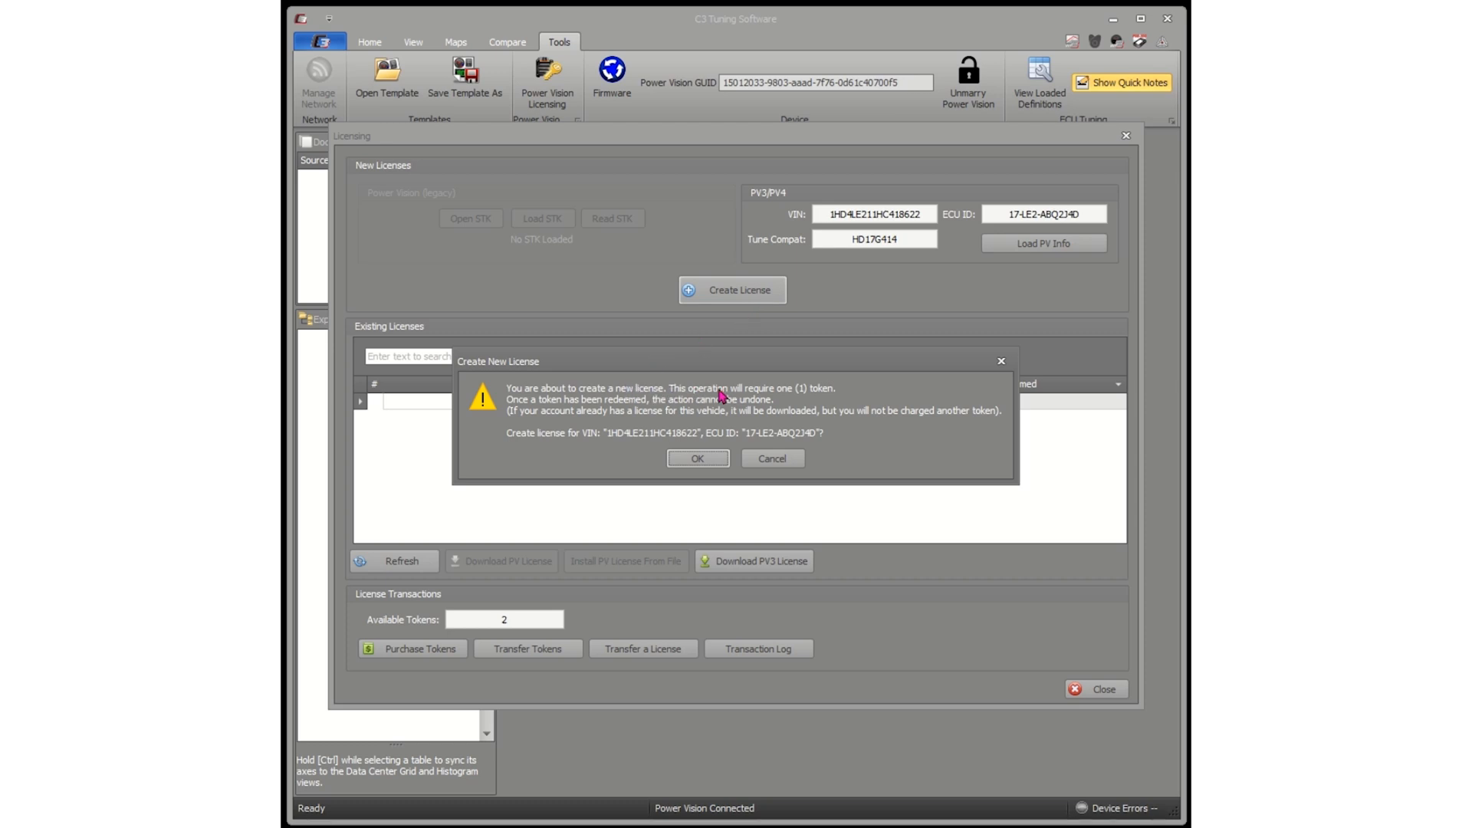
mouse_move(735, 410)
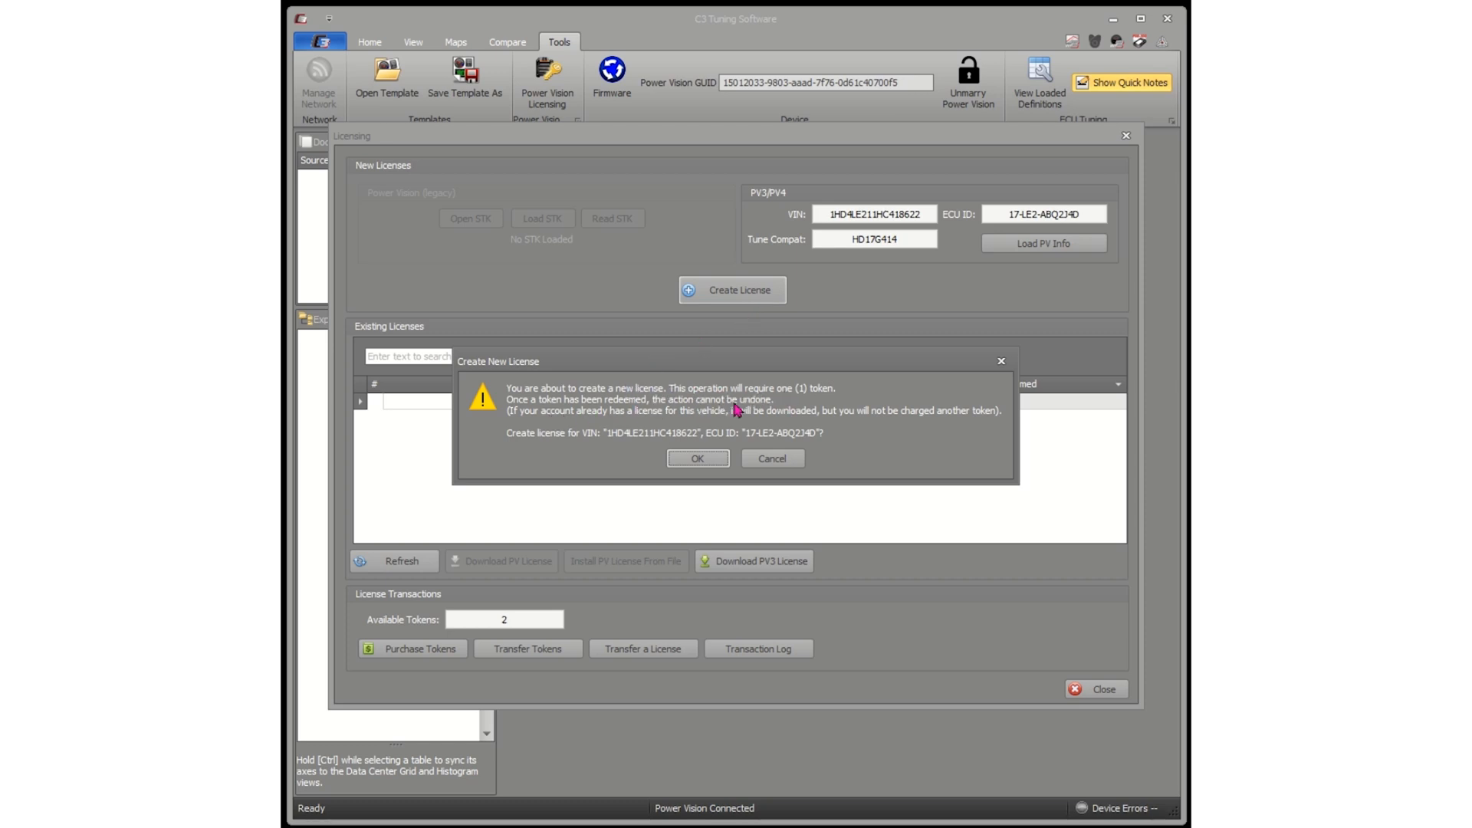
mouse_move(711, 424)
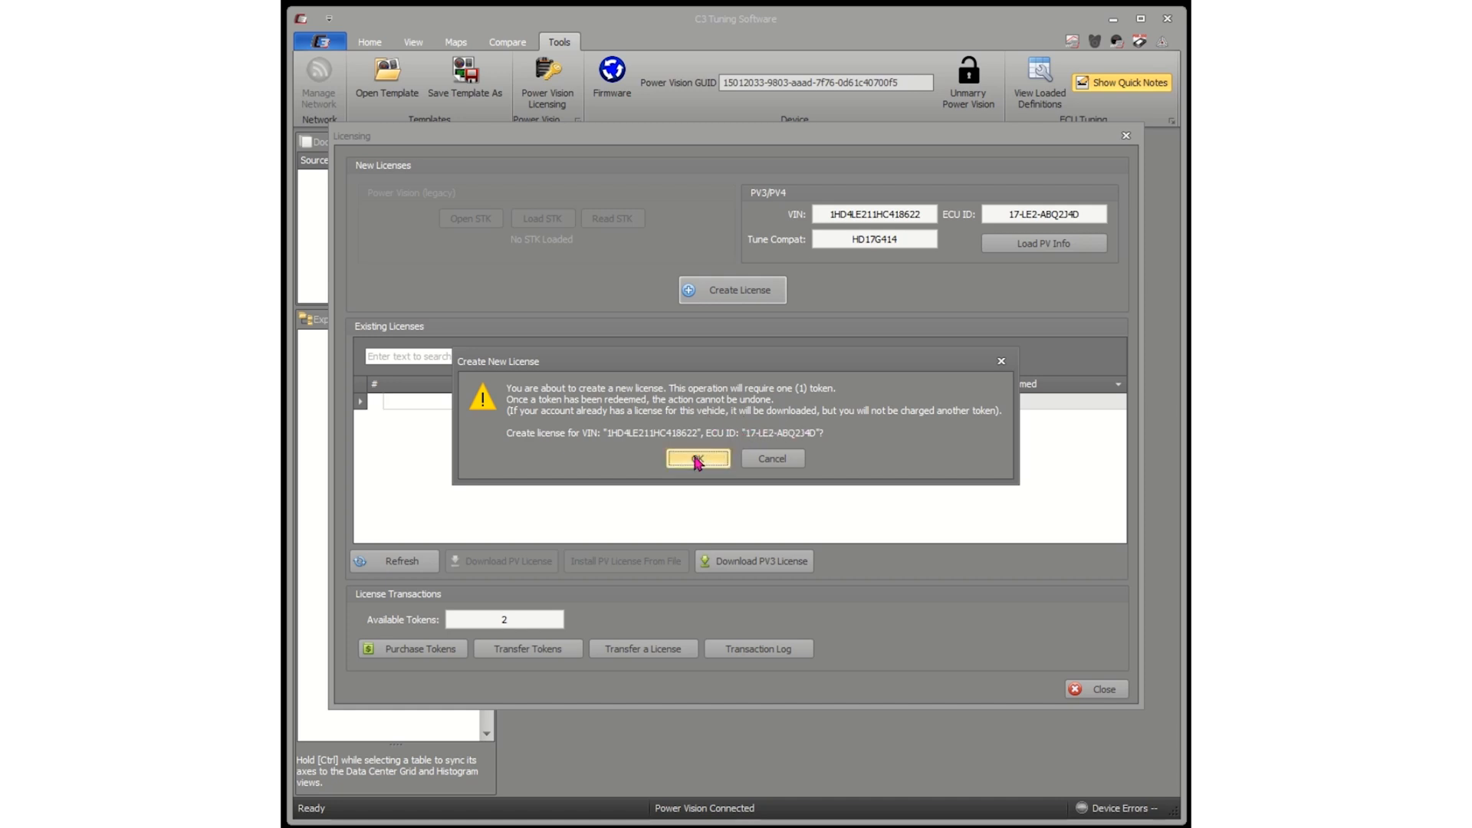
Confirm spending one token and install the new license to the Power Vision
click(698, 458)
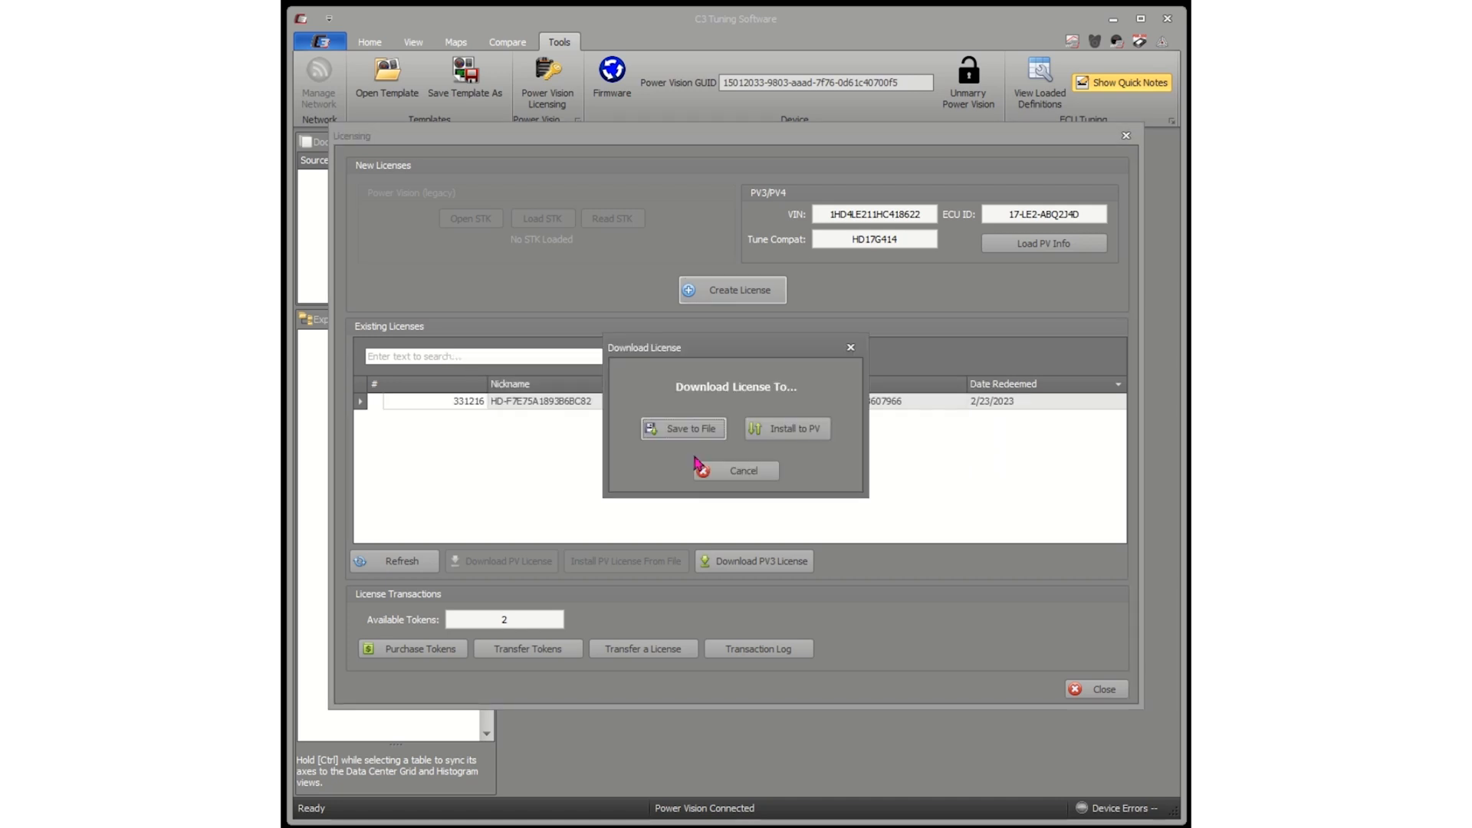
mouse_move(787, 428)
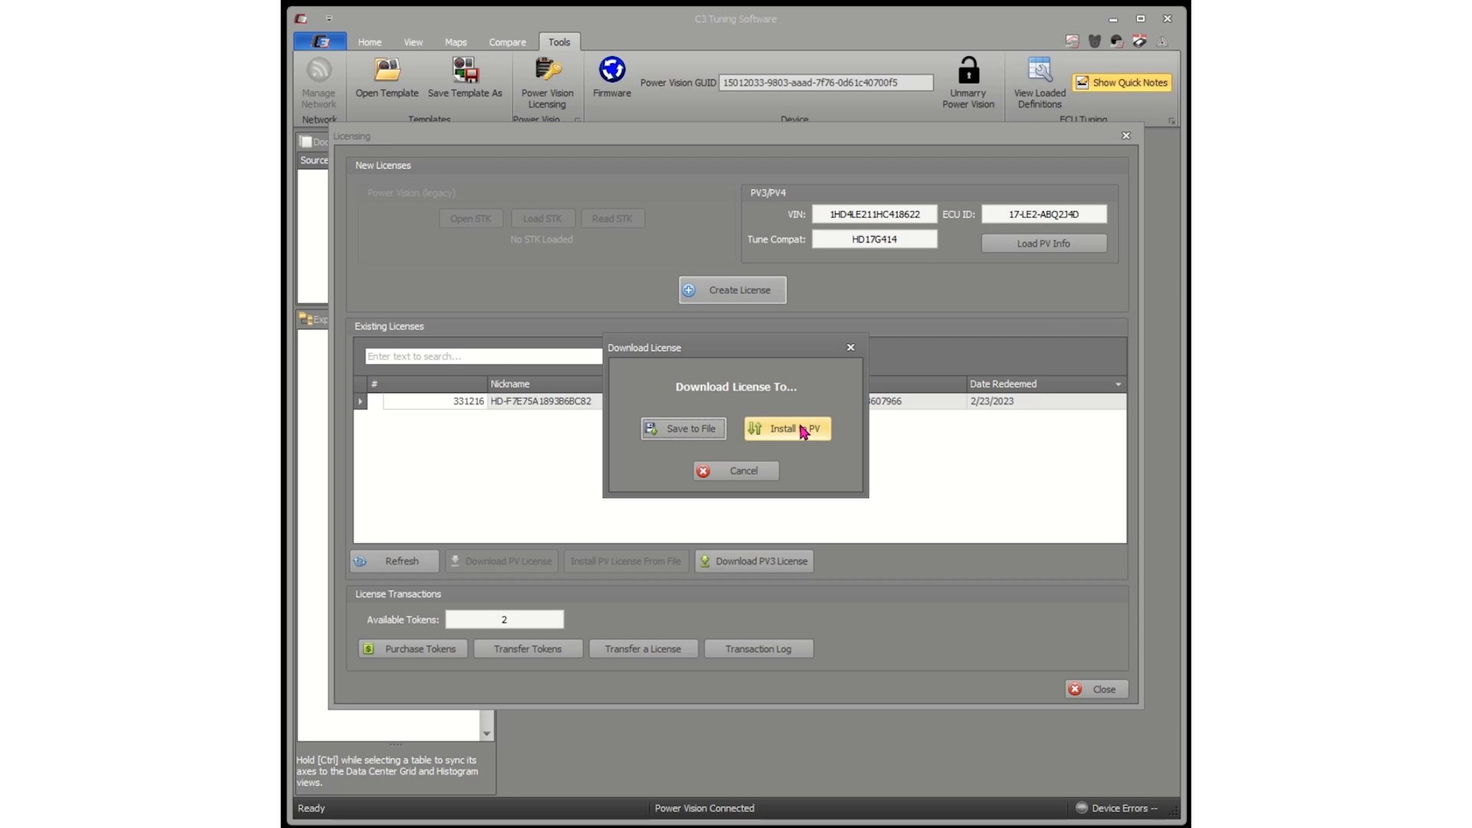
mouse_move(814, 432)
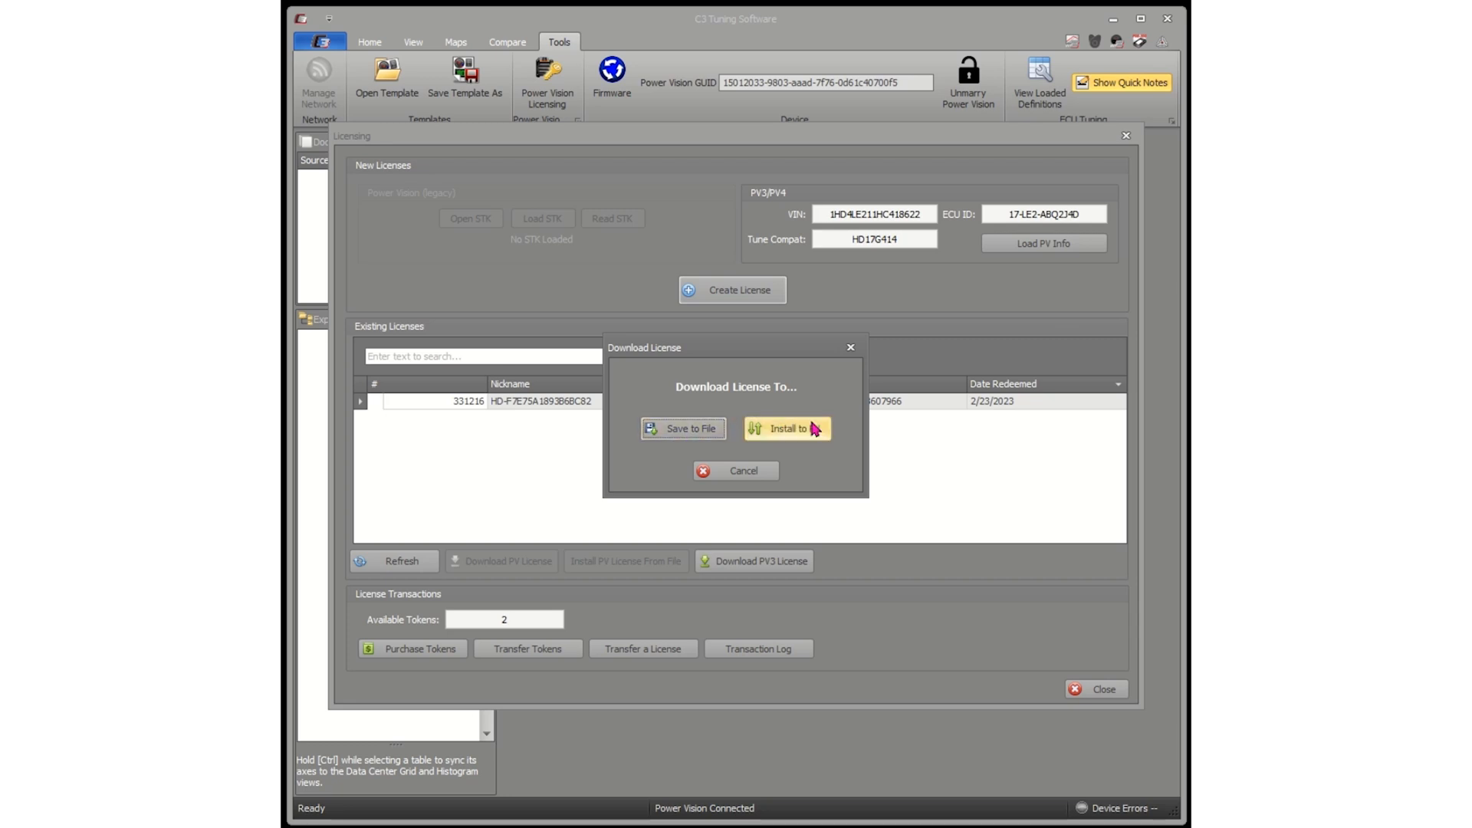
click(785, 427)
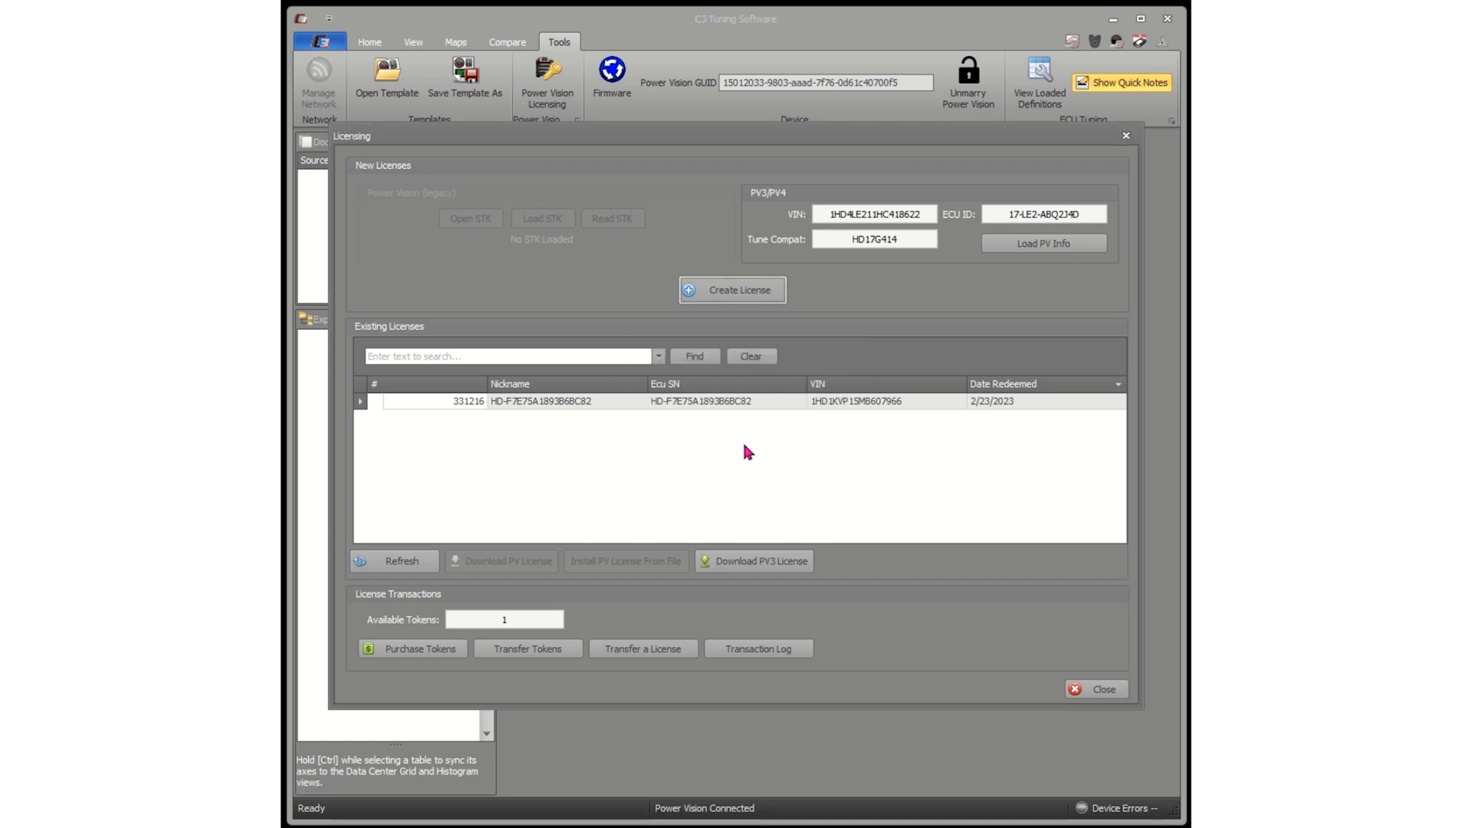